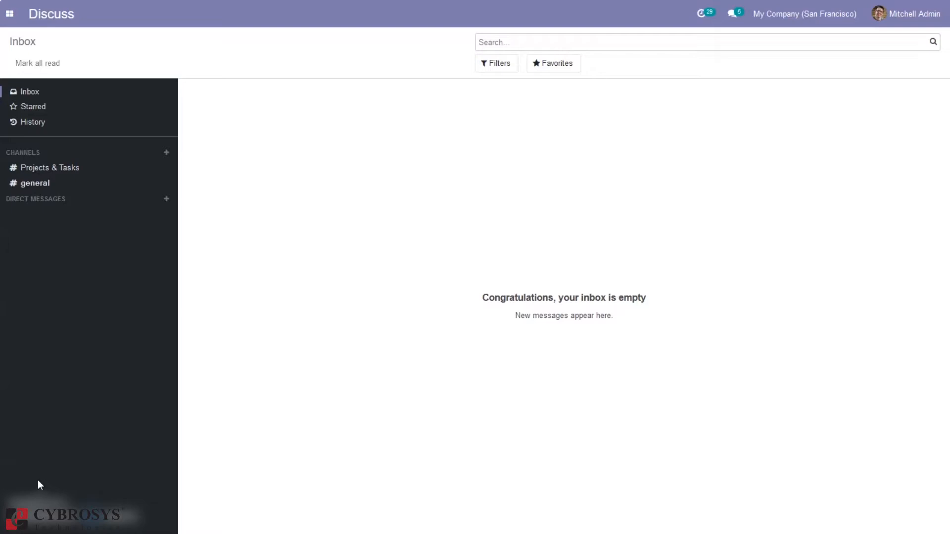
mouse_move(144, 135)
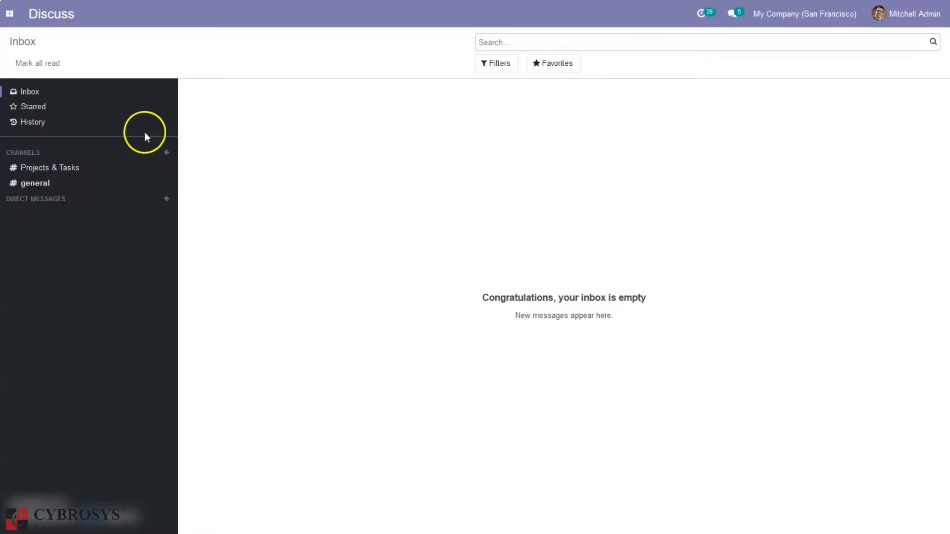
mouse_move(83, 76)
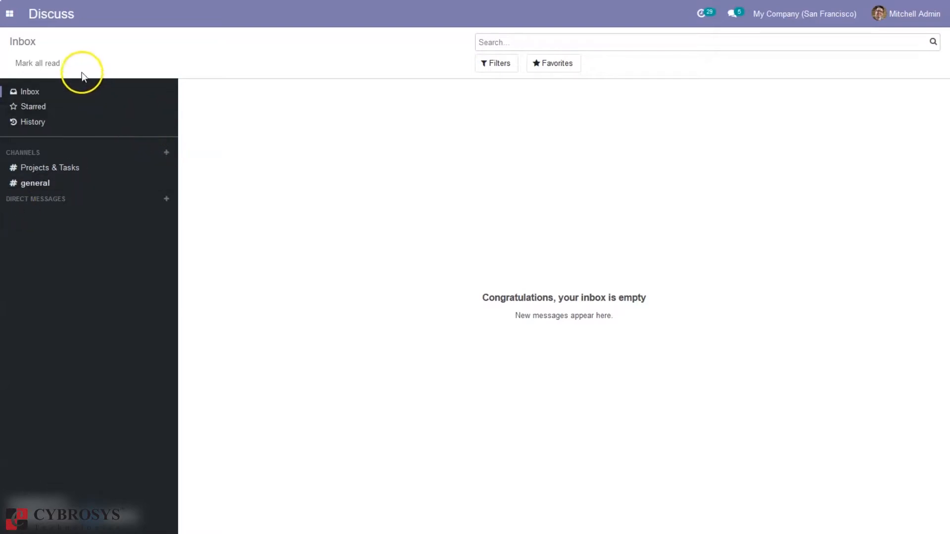
Enter the Calendar app and page back two weeks into January 2021.
left_click(10, 13)
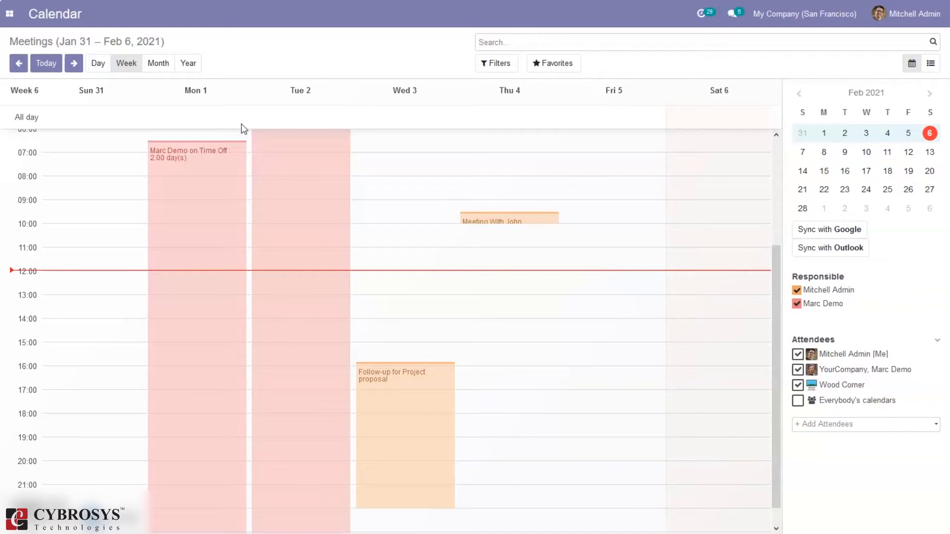
mouse_move(17, 63)
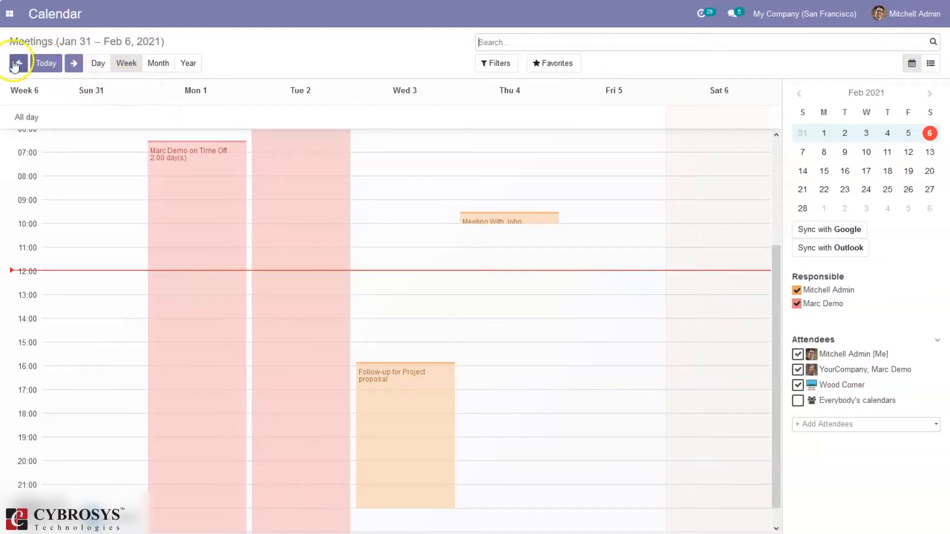
left_click(17, 64)
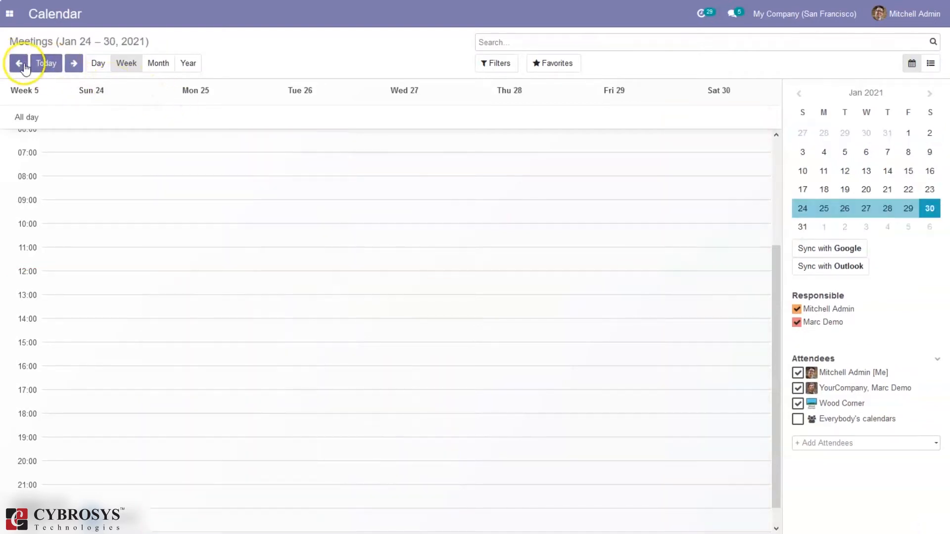
mouse_move(46, 63)
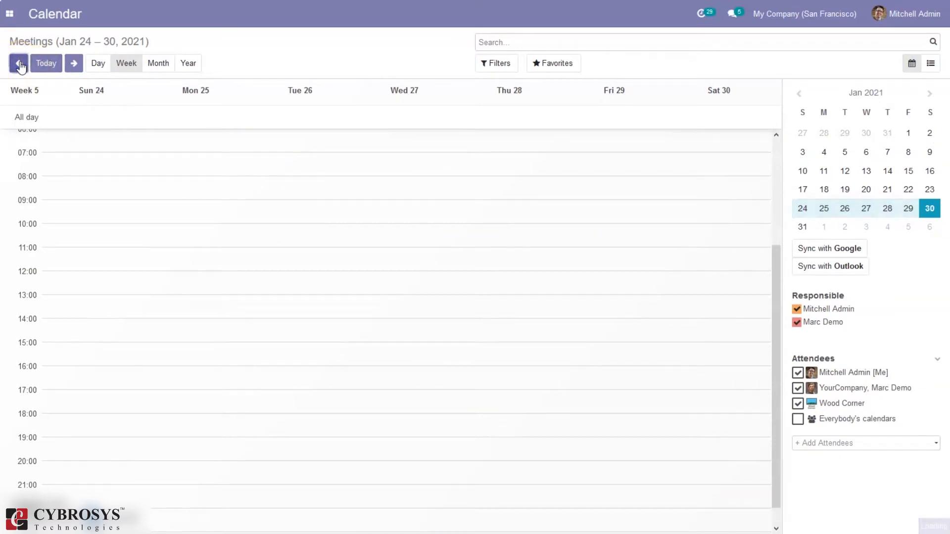
left_click(17, 64)
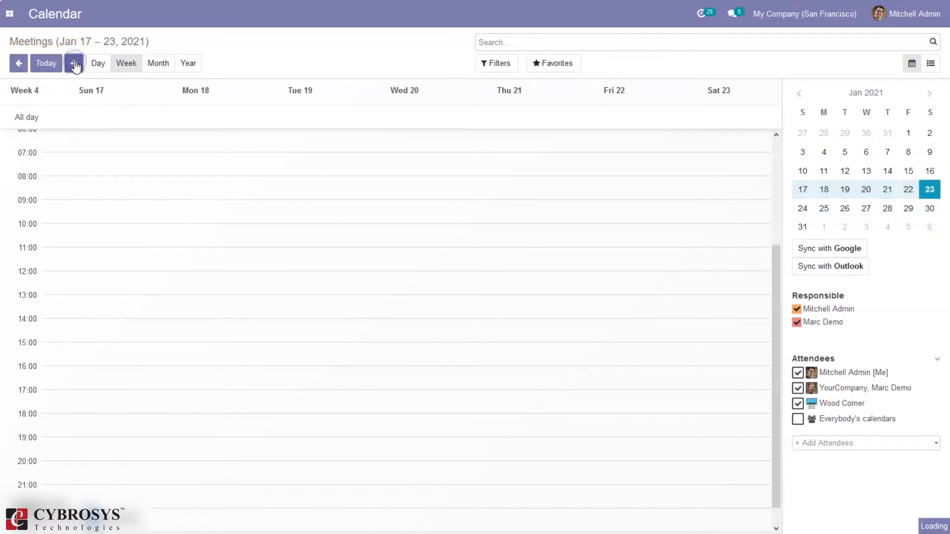
Page forward through February to Feb 14 – 20, then settle on the Feb 7 – 13, 2021 week.
left_click(74, 63)
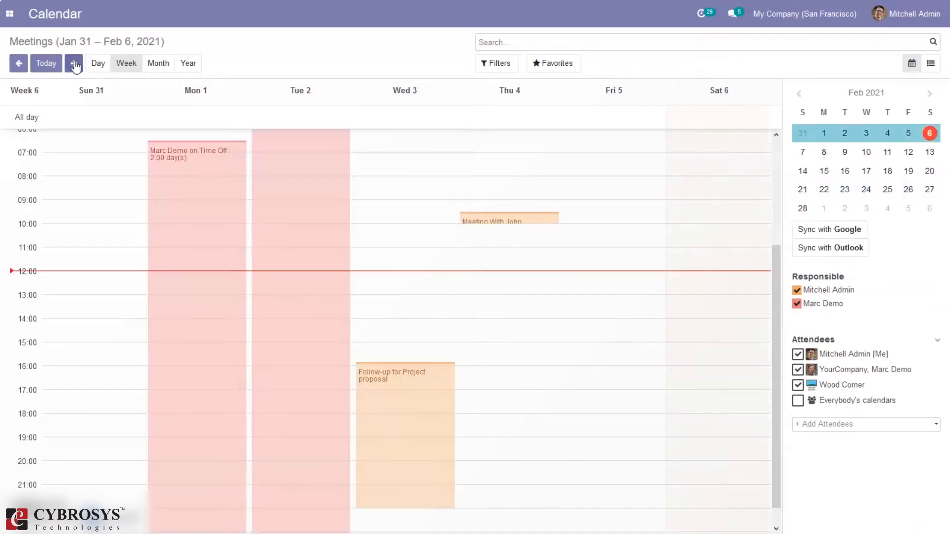
left_click(73, 64)
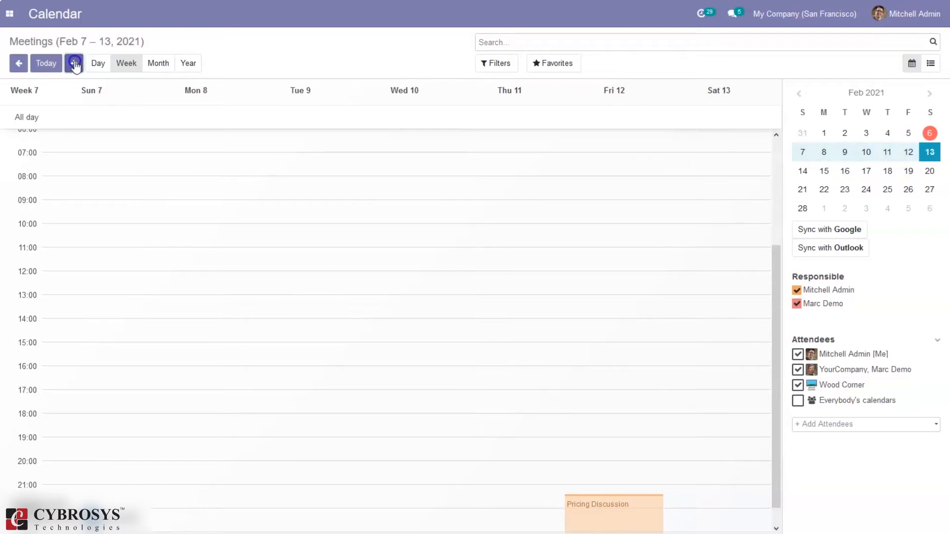
left_click(74, 63)
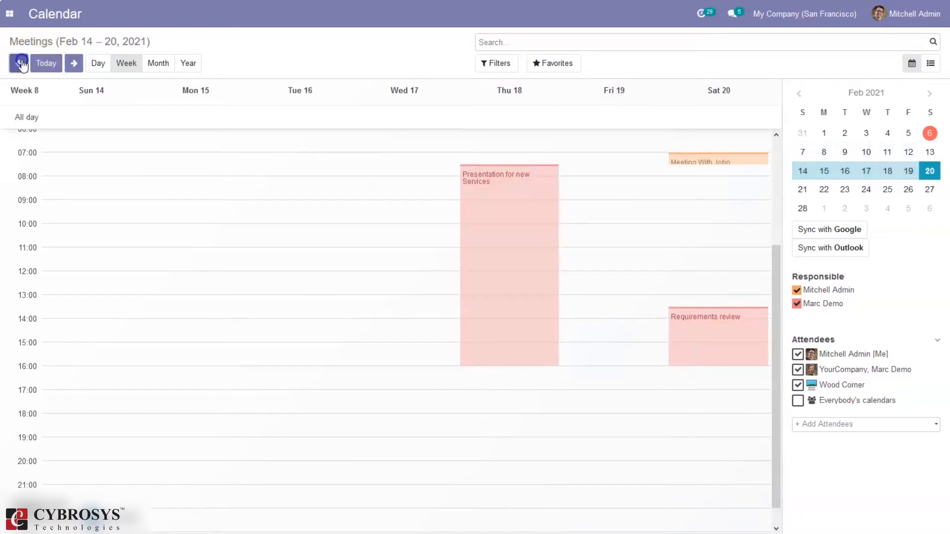
left_click(18, 63)
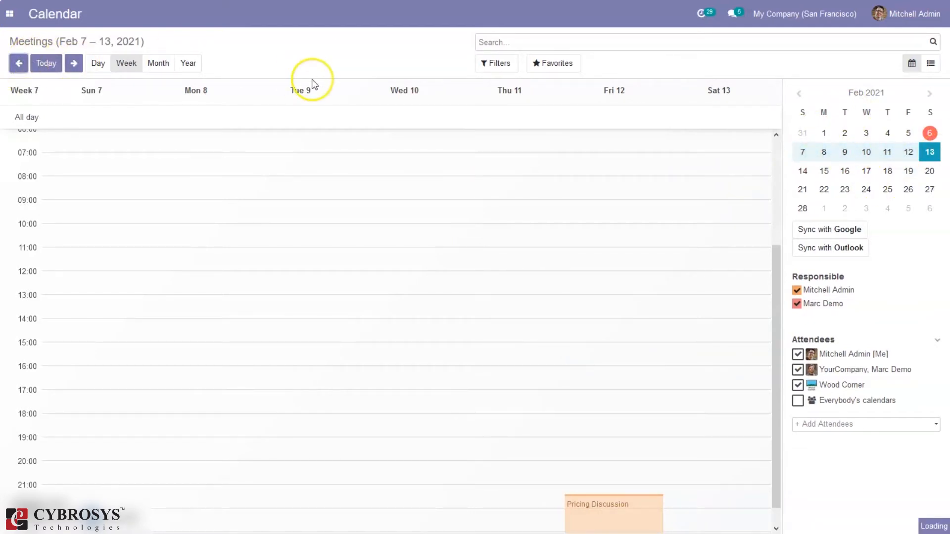
Return to the Jan 31 – Feb 6 week and briefly show, then hide, everybody's meetings.
left_click(18, 64)
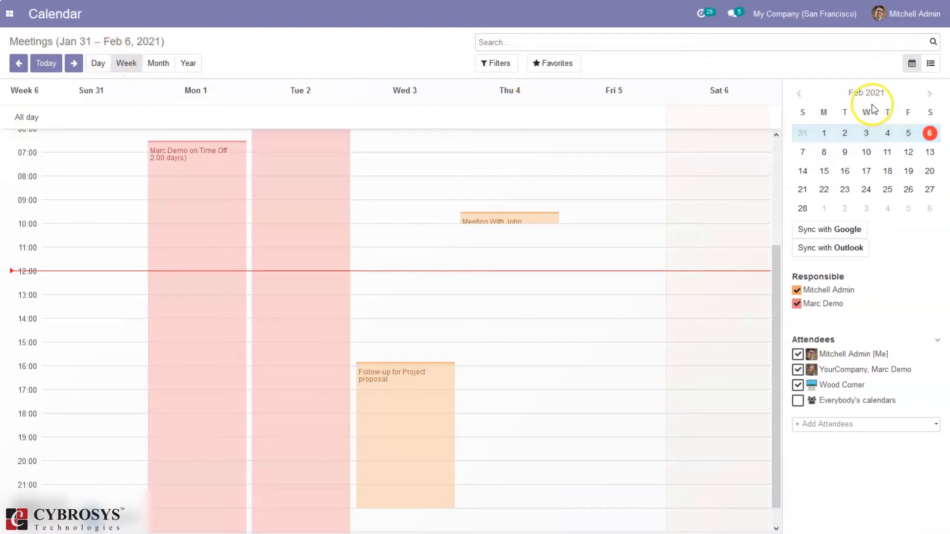
mouse_move(803, 285)
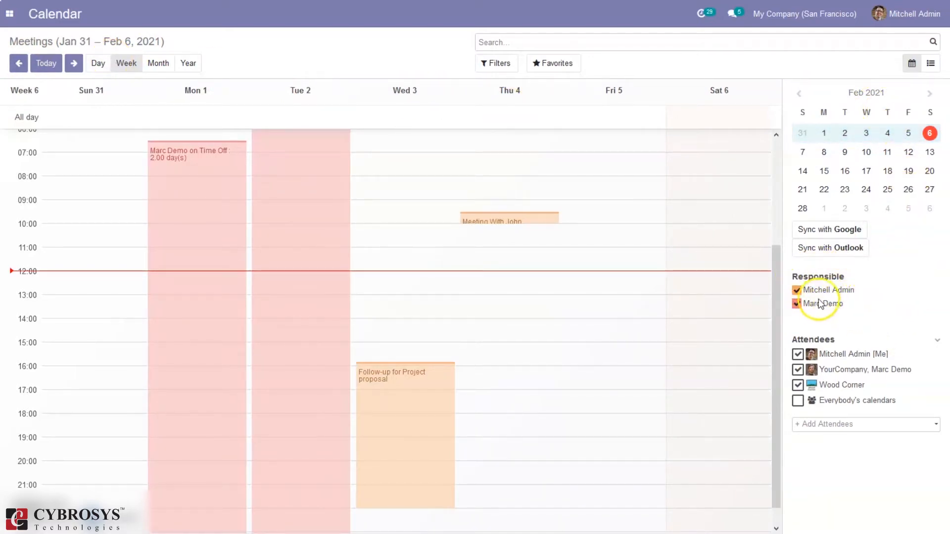
mouse_move(822, 339)
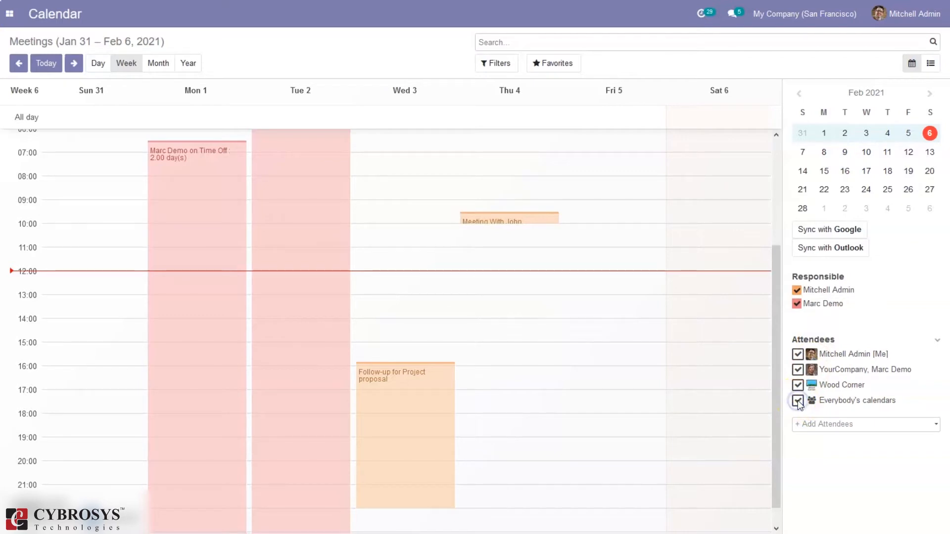
left_click(798, 401)
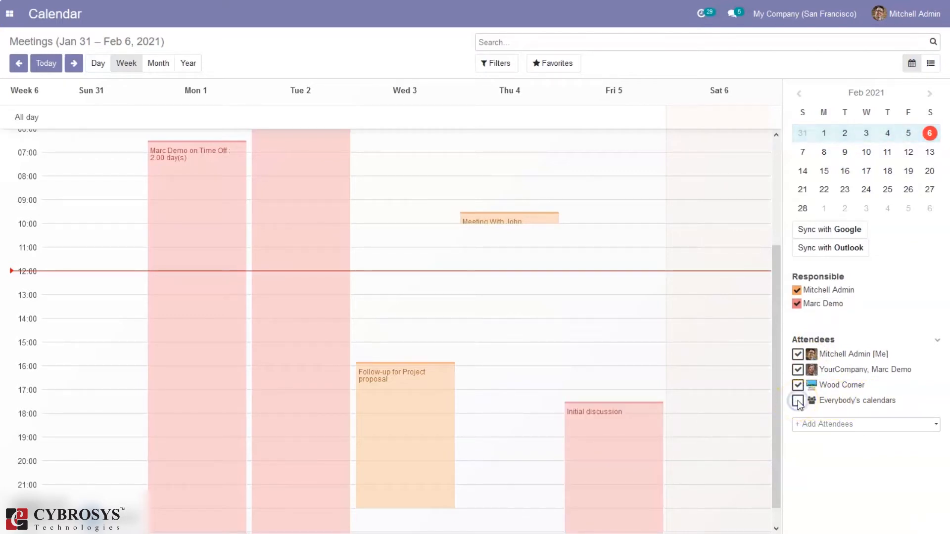
left_click(798, 401)
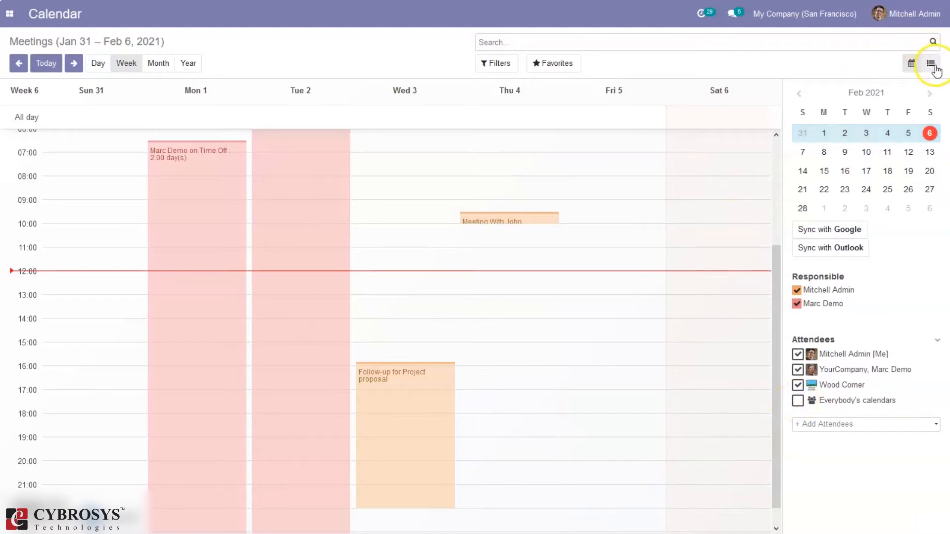
mouse_move(932, 63)
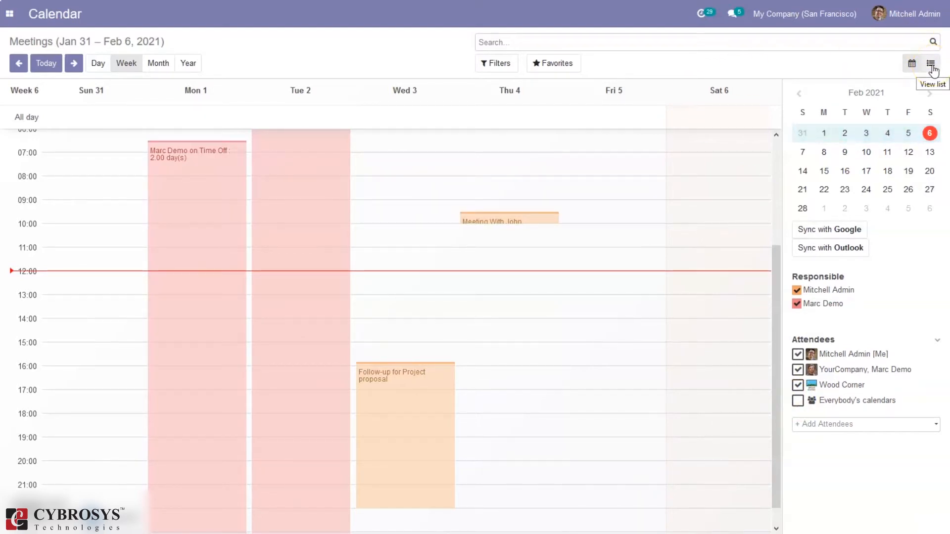
mouse_move(931, 63)
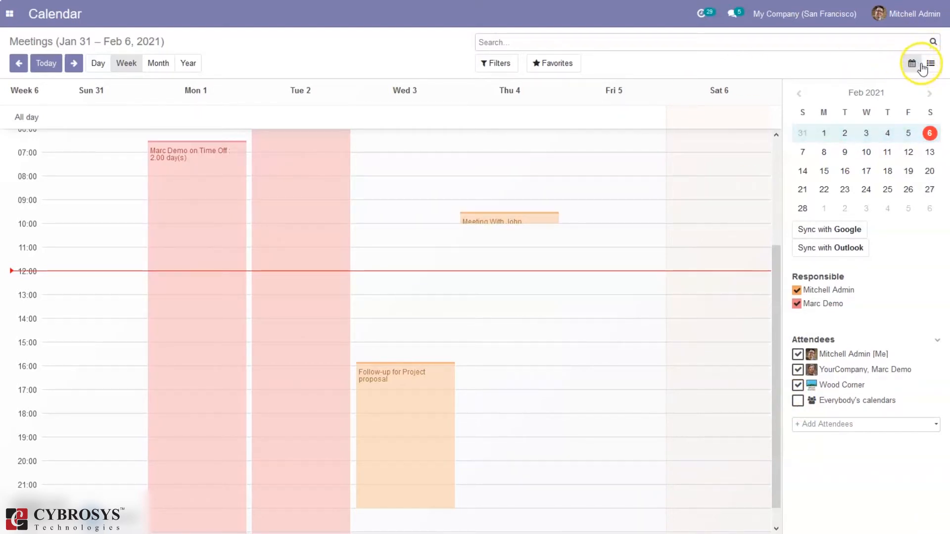
Show the 15 meetings as a list with subjects, dates, attendees and durations.
left_click(931, 64)
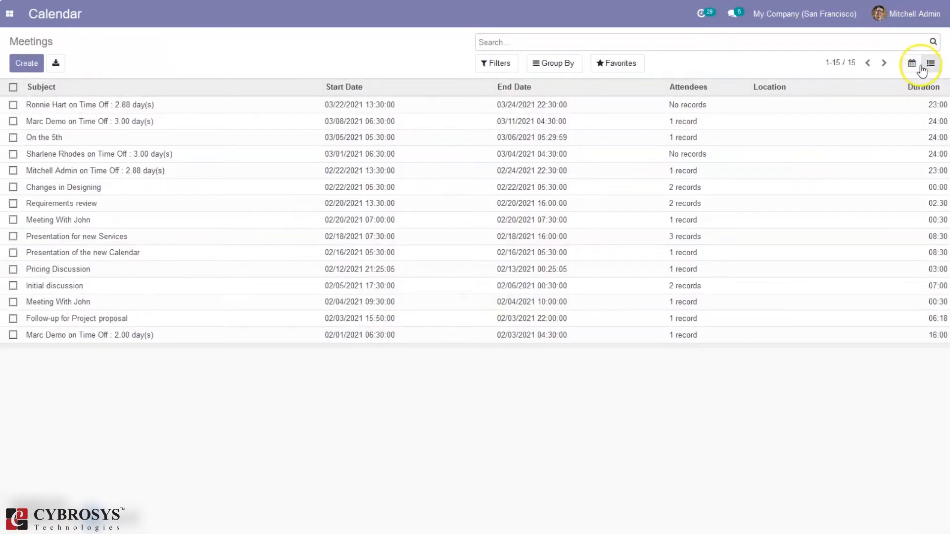
mouse_move(912, 63)
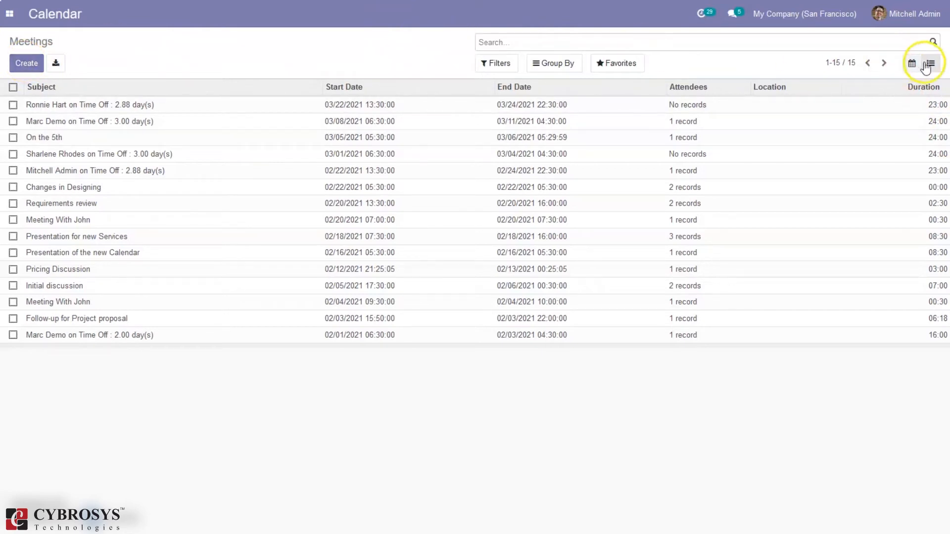
Create 'Meeting with Client Joy' in the 00:00 slot of Friday, Feb 5 on the weekly calendar.
left_click(910, 64)
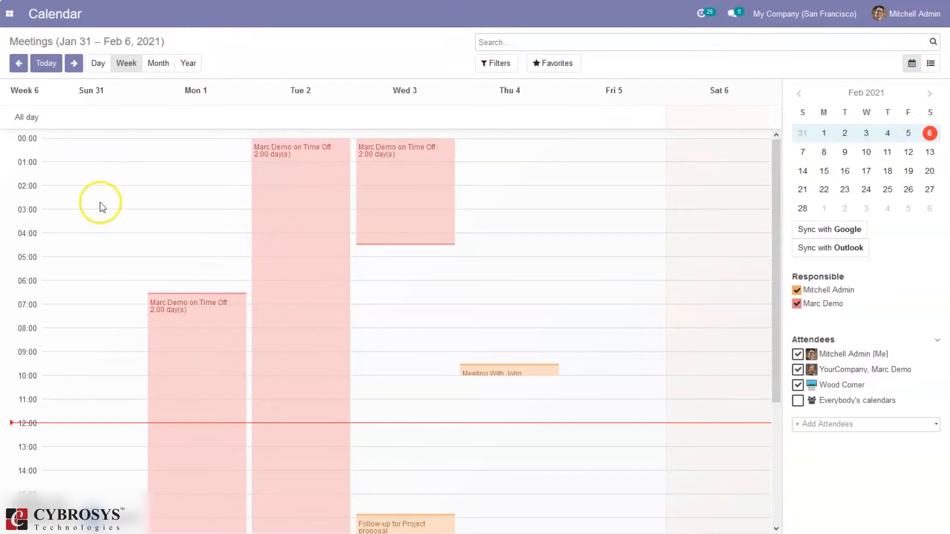
mouse_move(785, 137)
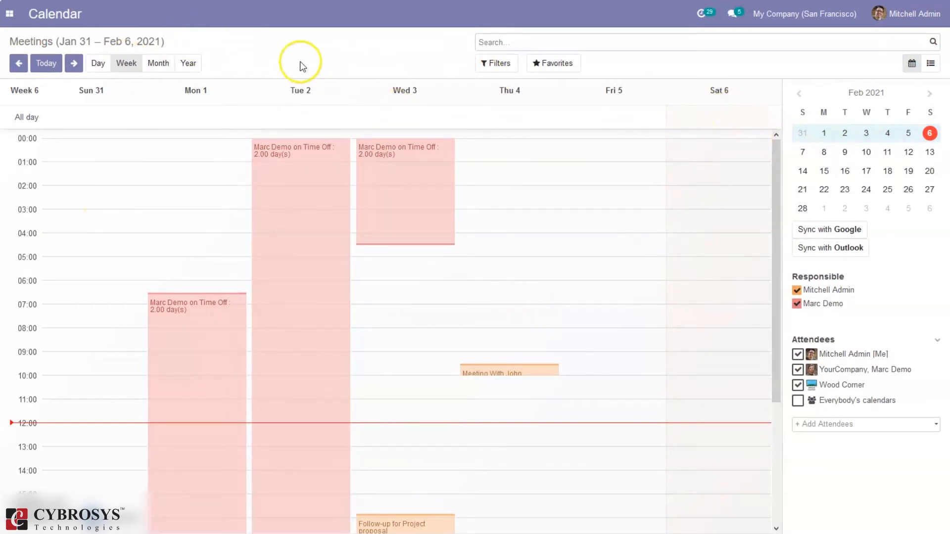
mouse_move(637, 321)
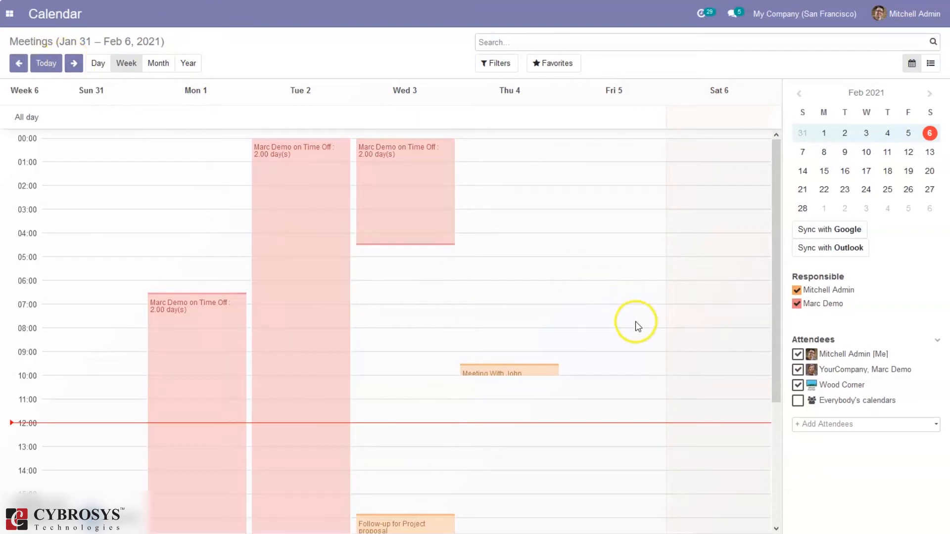
mouse_move(602, 143)
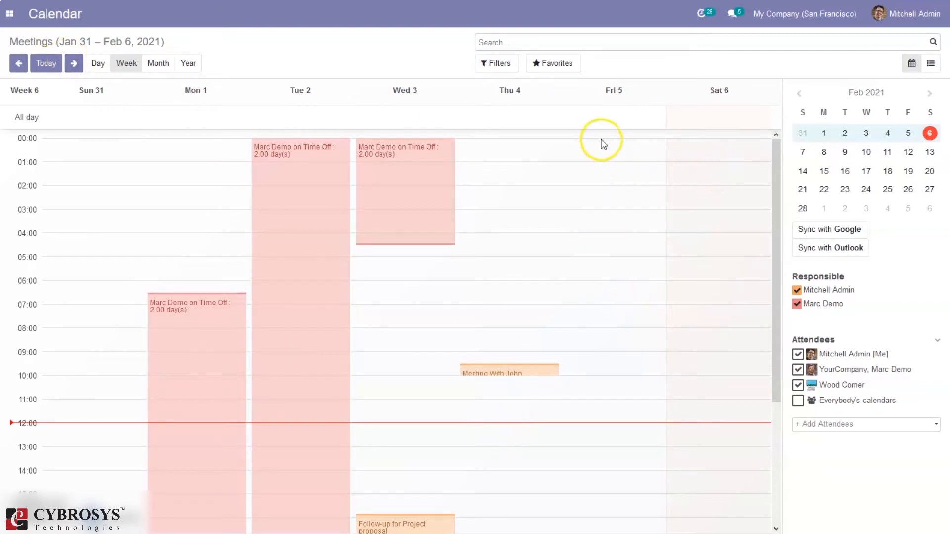
left_click(600, 140)
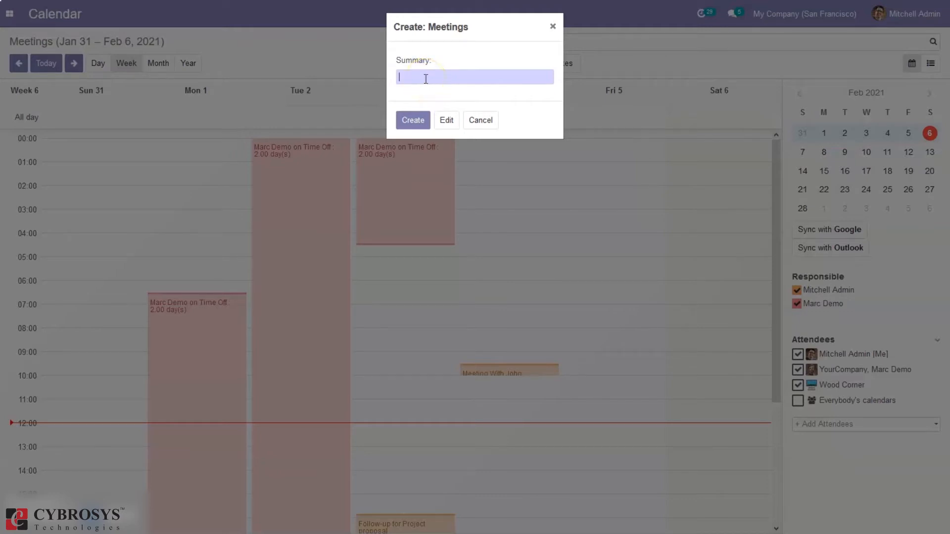
type("Meeting w")
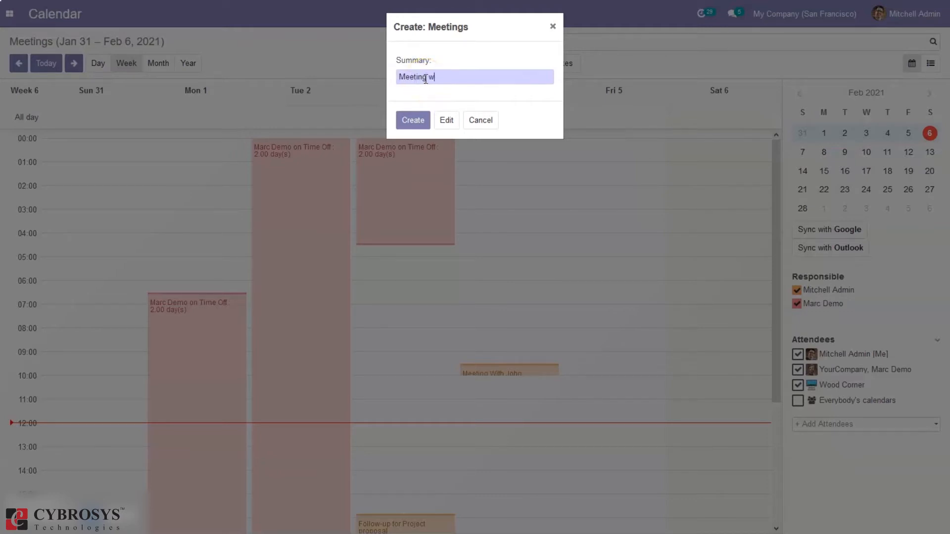
type("ith Client")
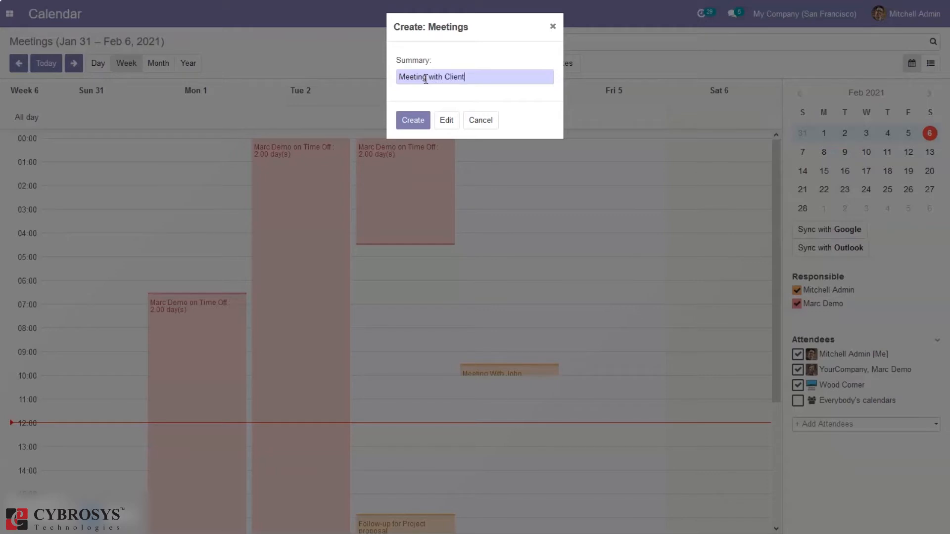
mouse_move(571, 90)
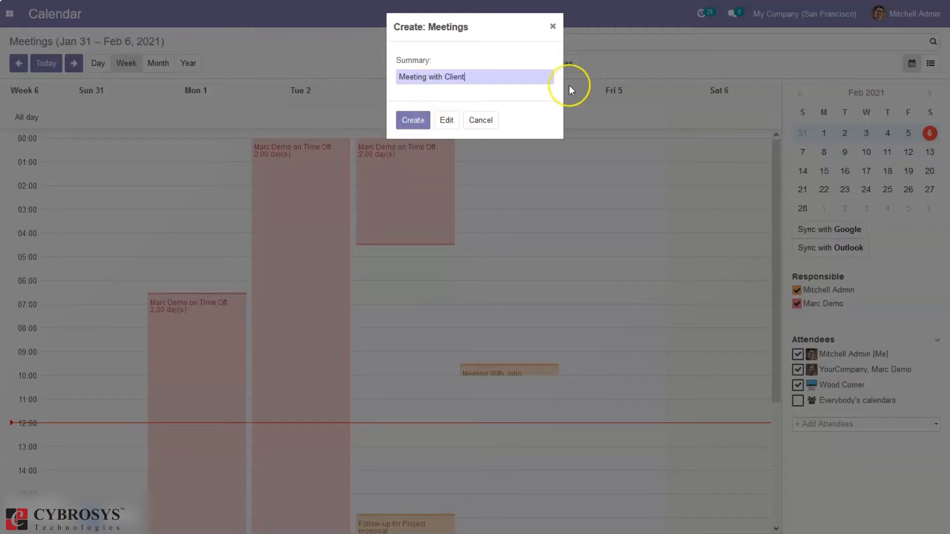
type("Joy")
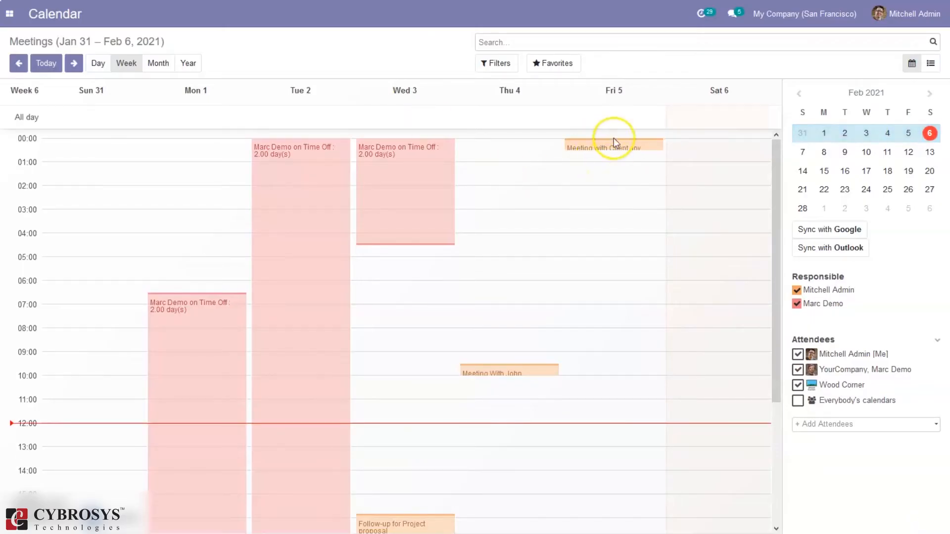
mouse_move(614, 139)
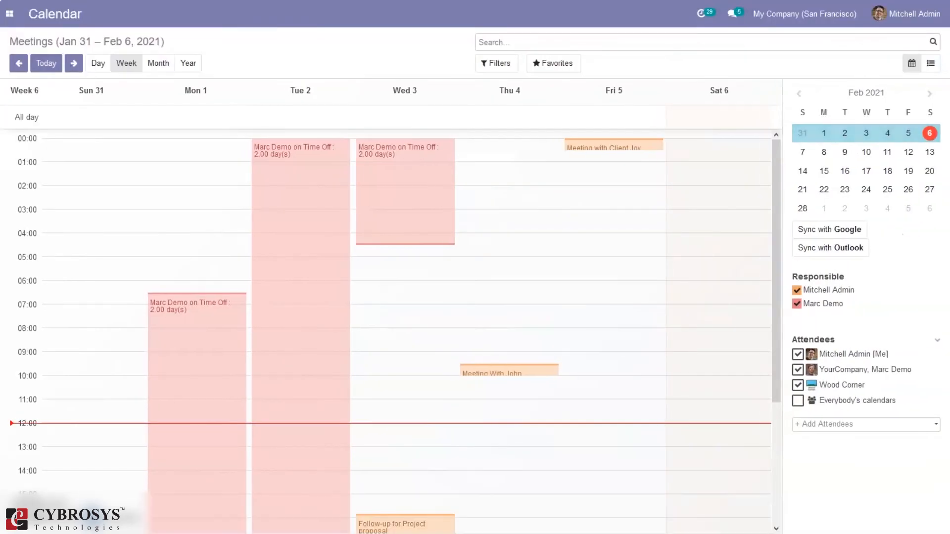
mouse_move(481, 115)
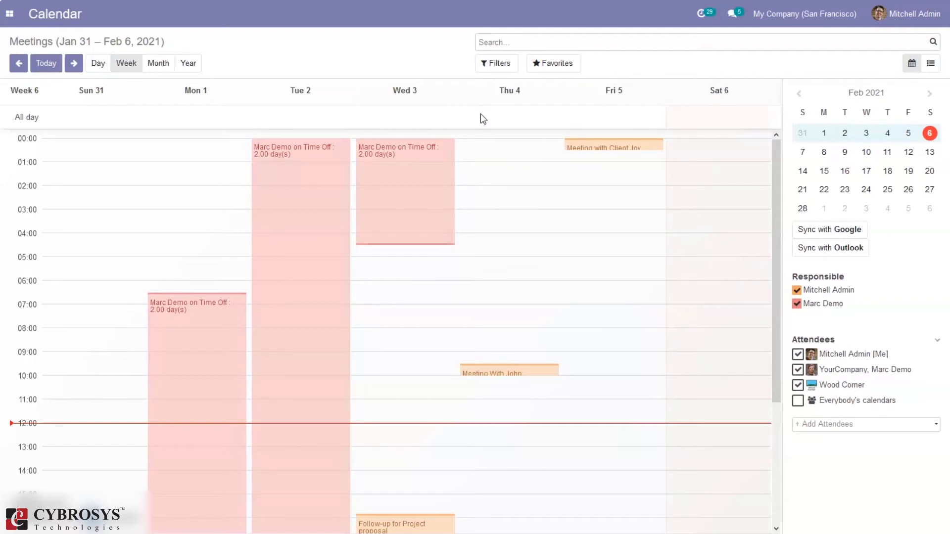
mouse_move(464, 90)
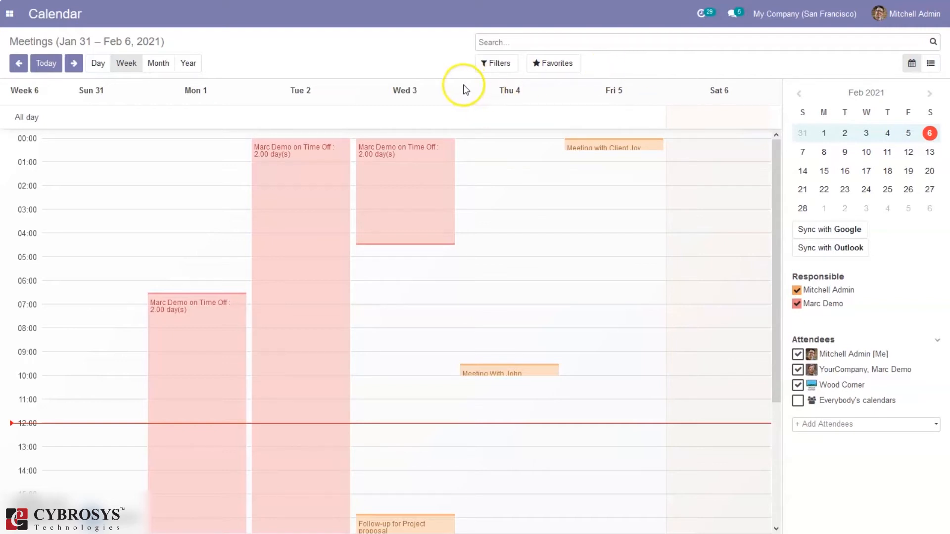
left_click(496, 64)
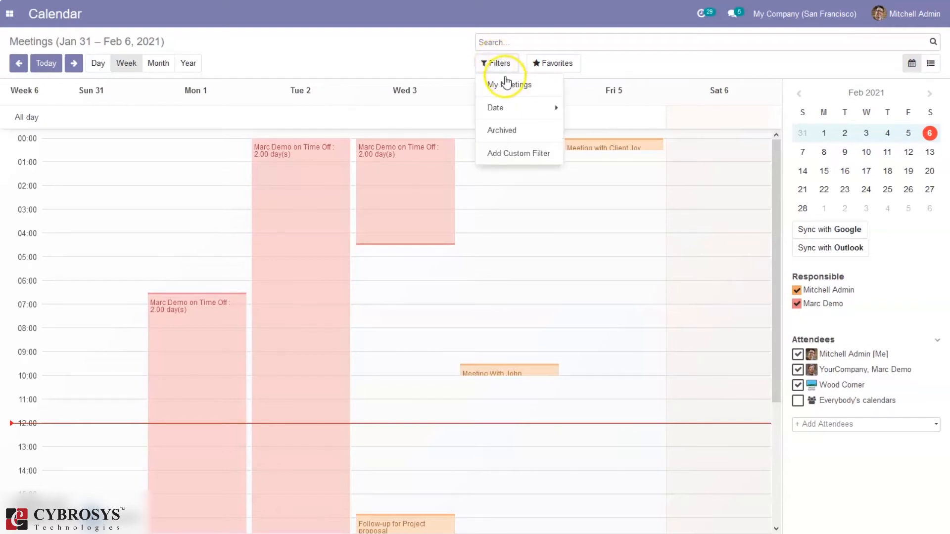
mouse_move(498, 108)
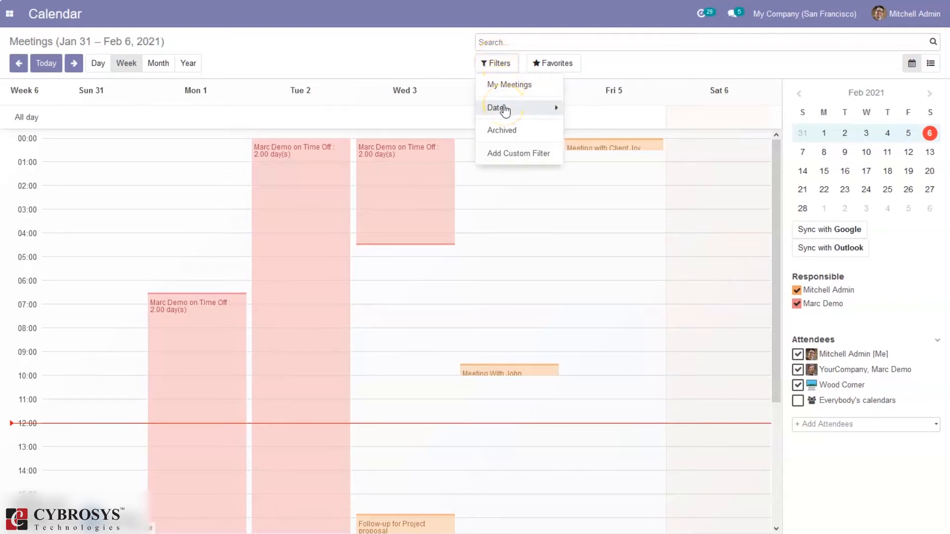
left_click(552, 63)
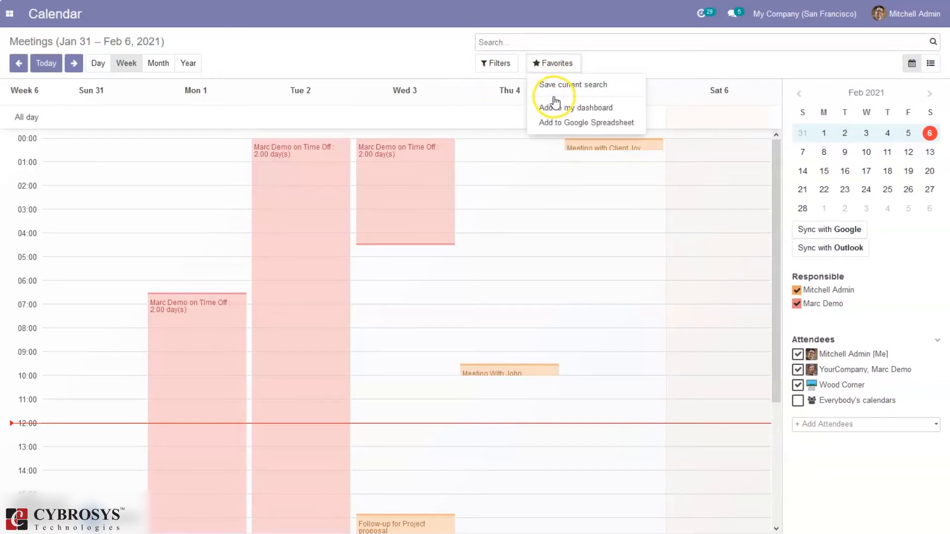
mouse_move(553, 112)
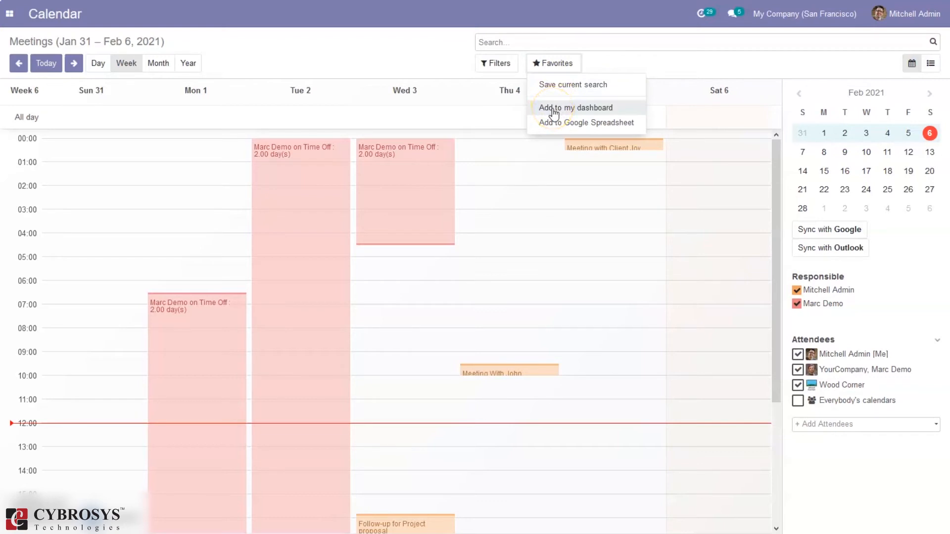
mouse_move(417, 50)
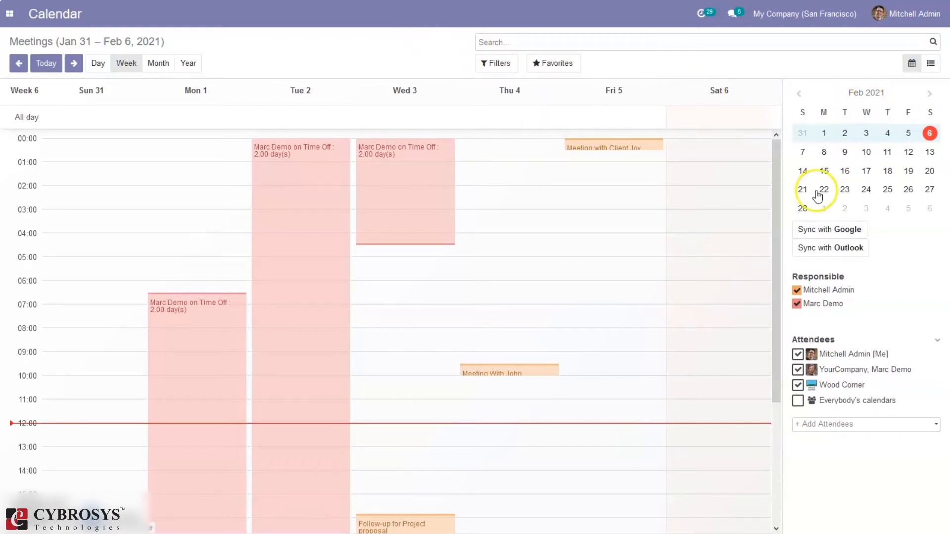
mouse_move(575, 163)
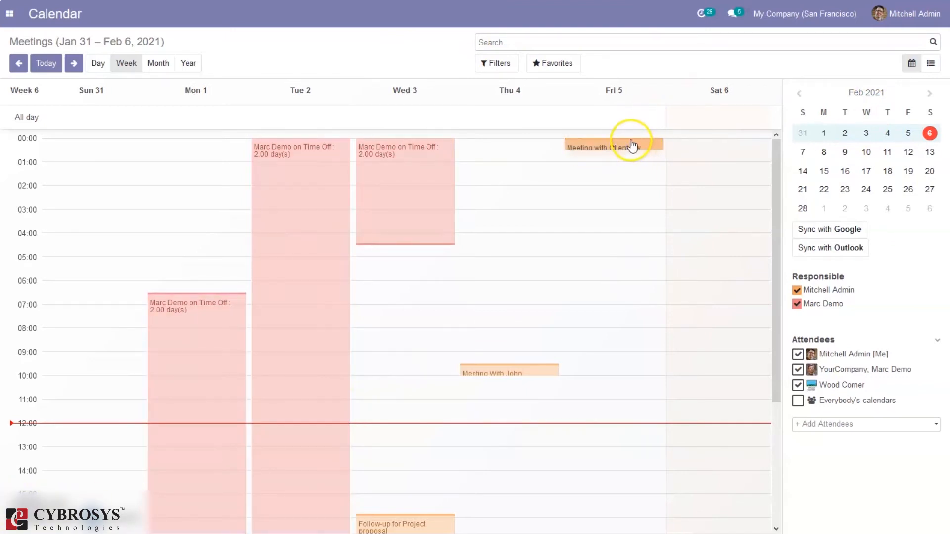
left_click(612, 148)
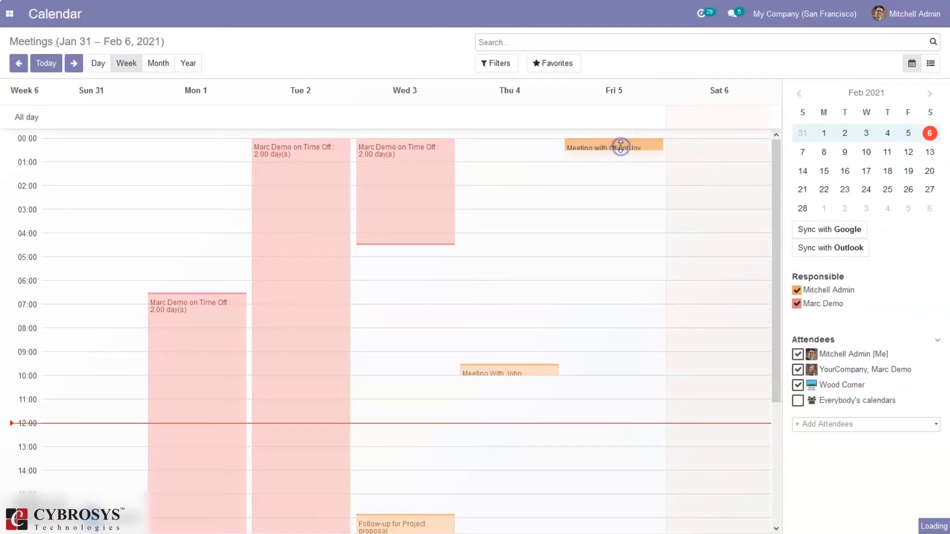
left_click(614, 147)
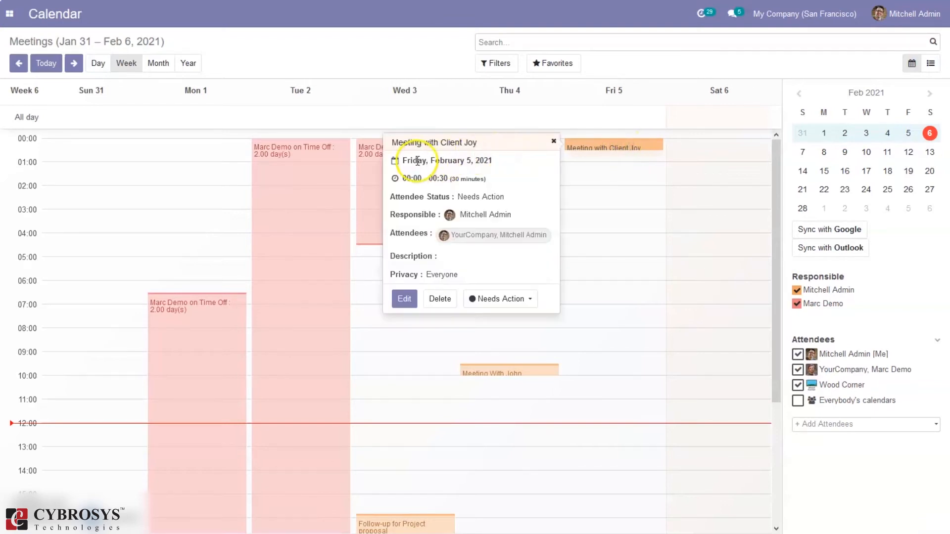
mouse_move(443, 189)
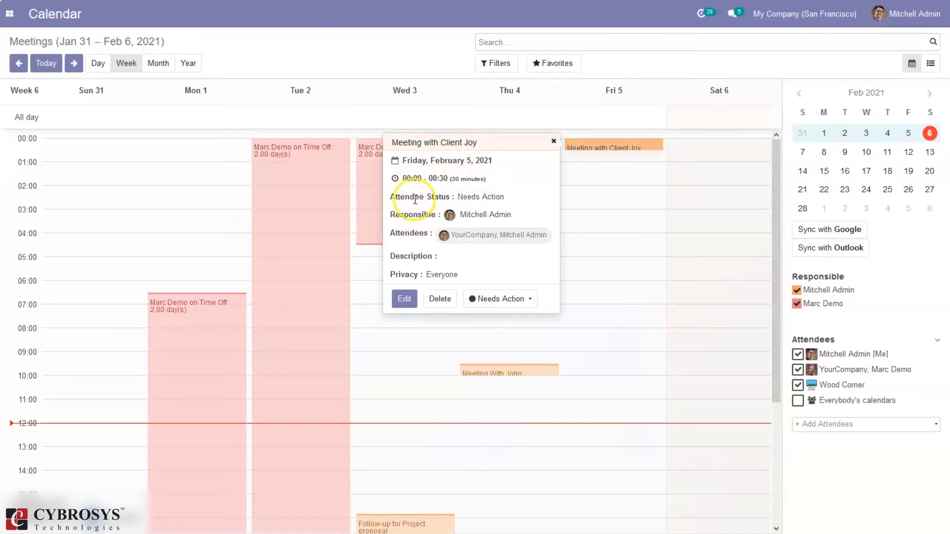
mouse_move(474, 198)
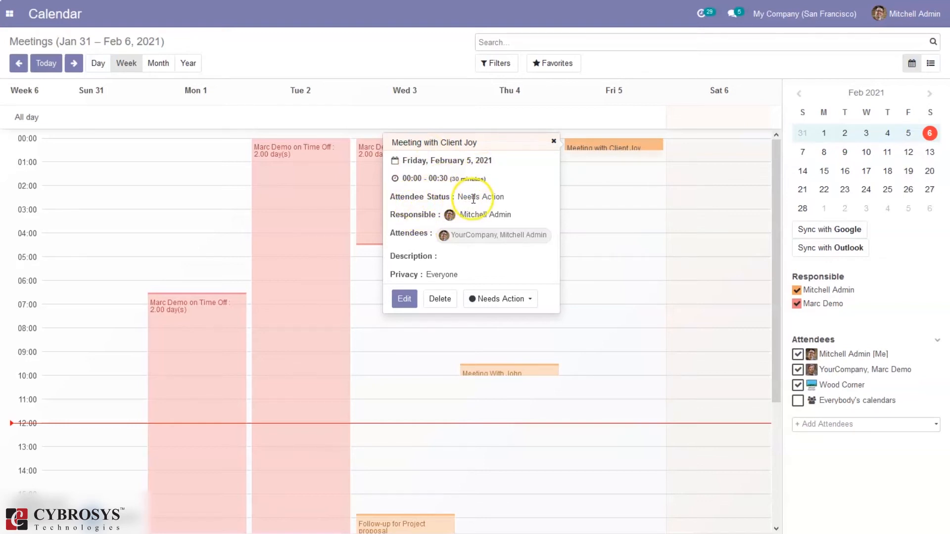
mouse_move(476, 221)
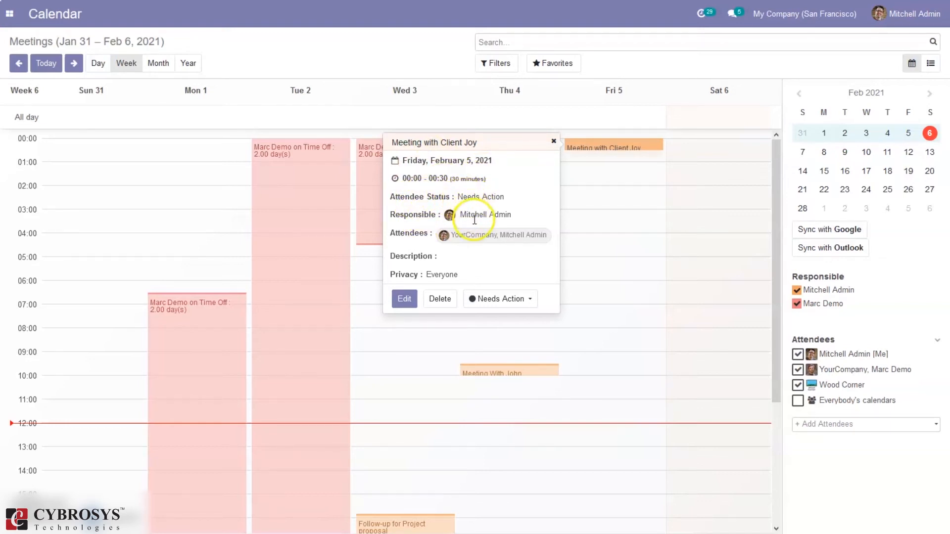
mouse_move(432, 244)
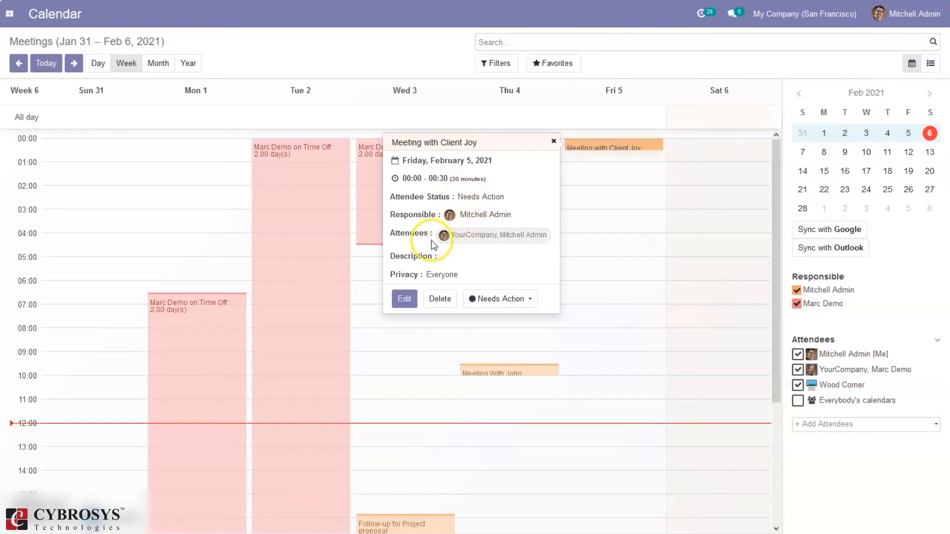
mouse_move(446, 271)
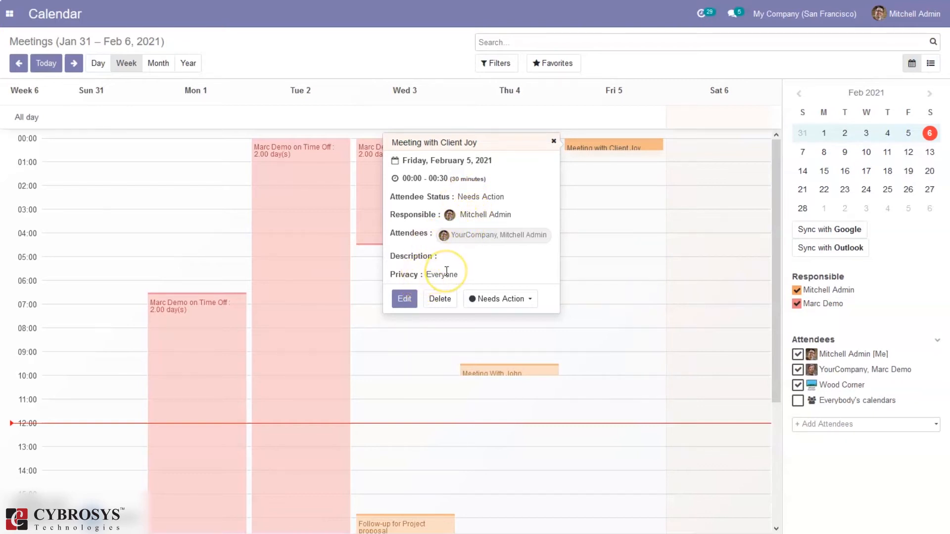
mouse_move(497, 299)
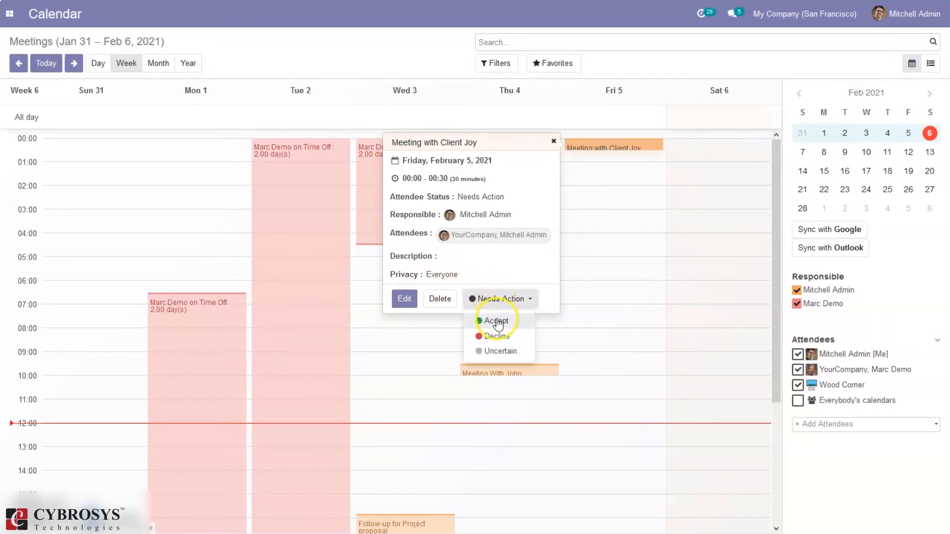
mouse_move(497, 351)
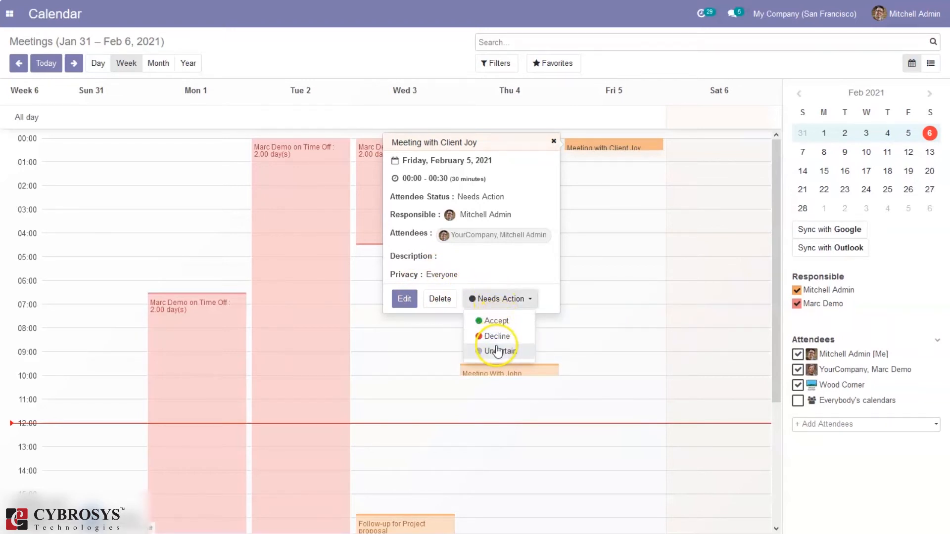
left_click(498, 351)
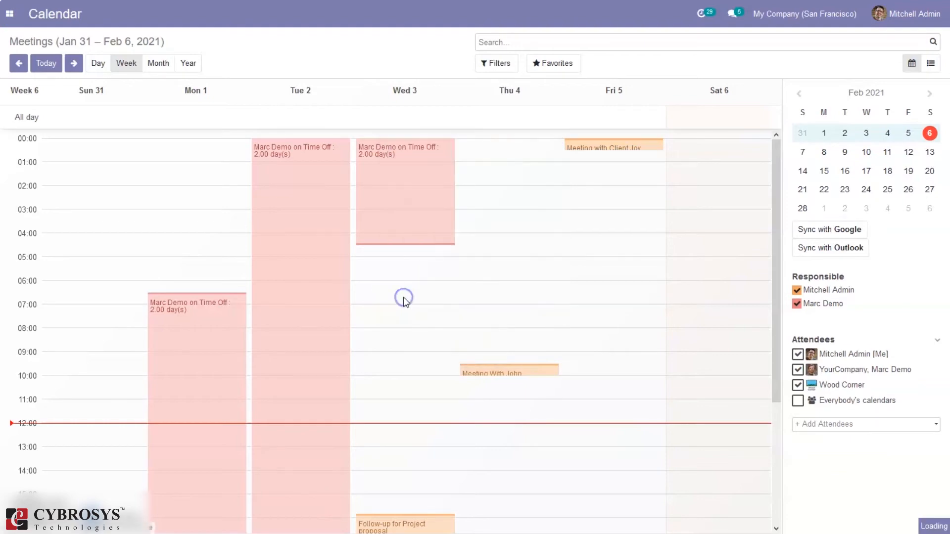
Add Bloem GmbH as an attendee of Meeting with Client Joy and set its duration to 45 minutes.
left_click(614, 148)
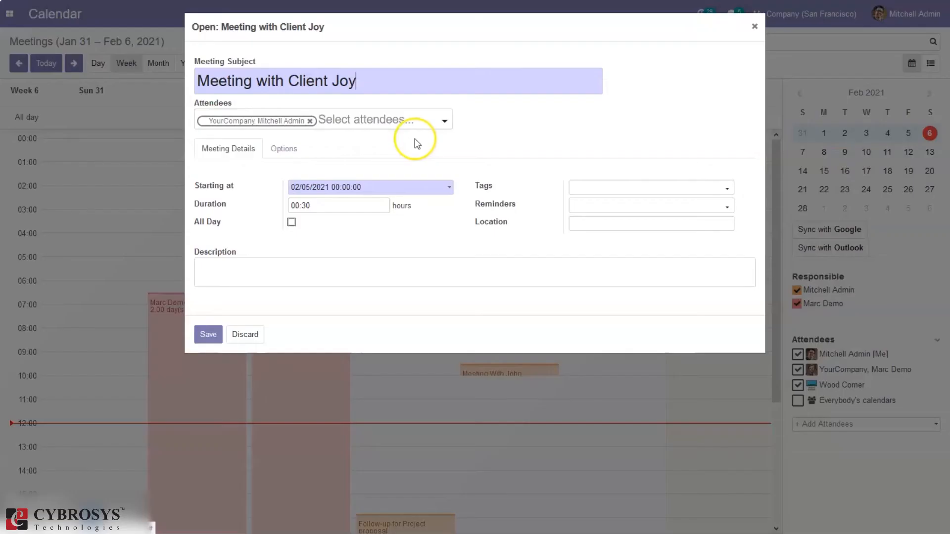
mouse_move(373, 128)
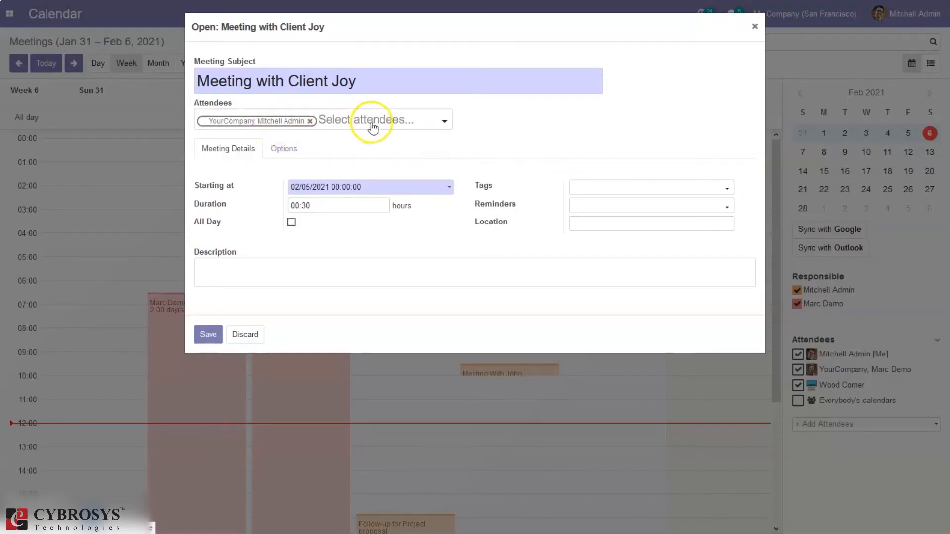
left_click(382, 120)
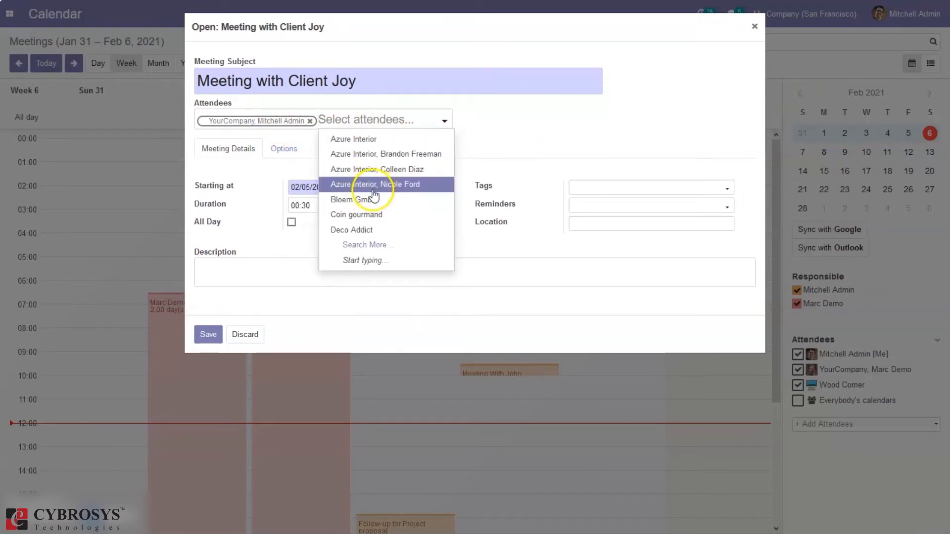
left_click(348, 199)
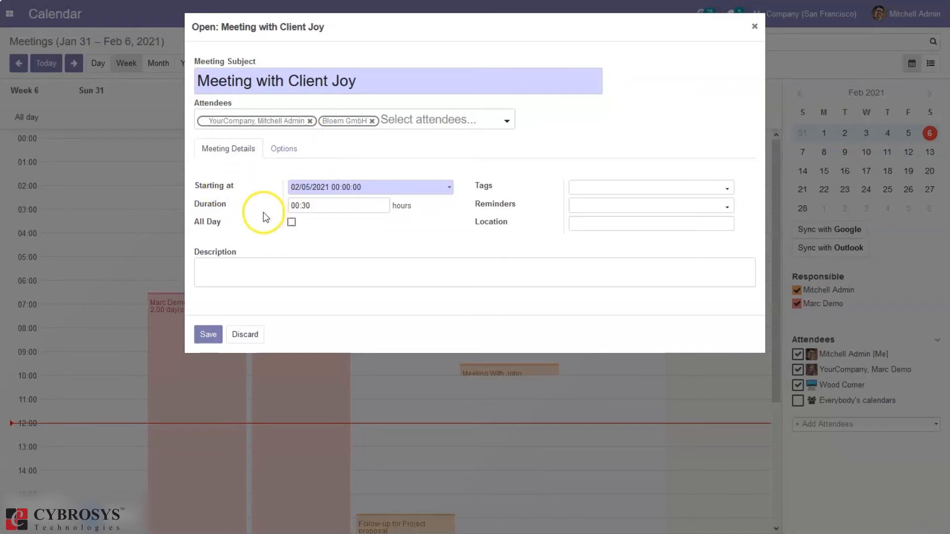
left_click(306, 206)
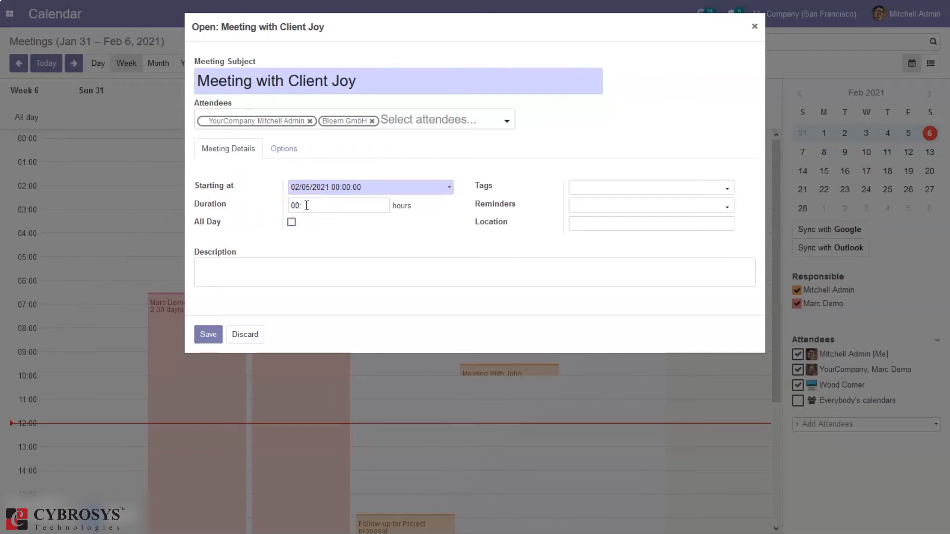
type("45")
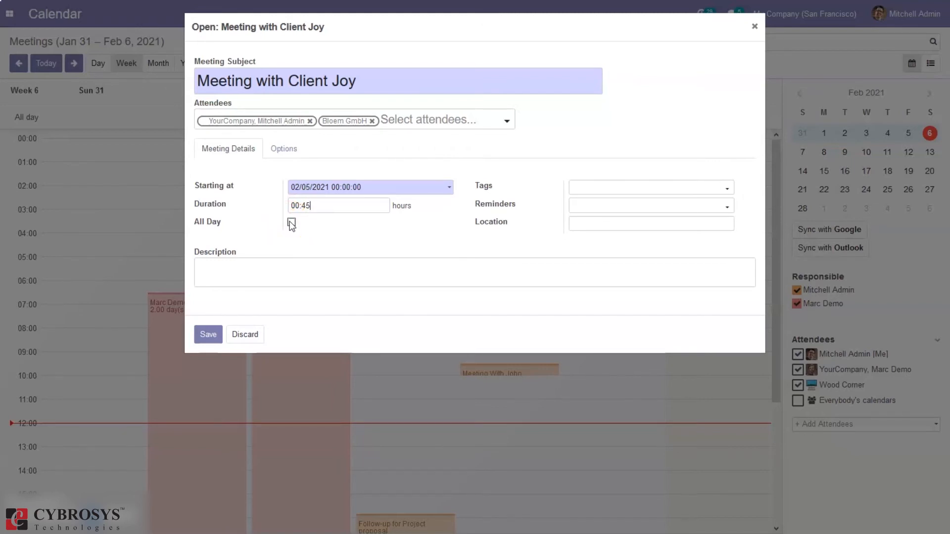
mouse_move(603, 185)
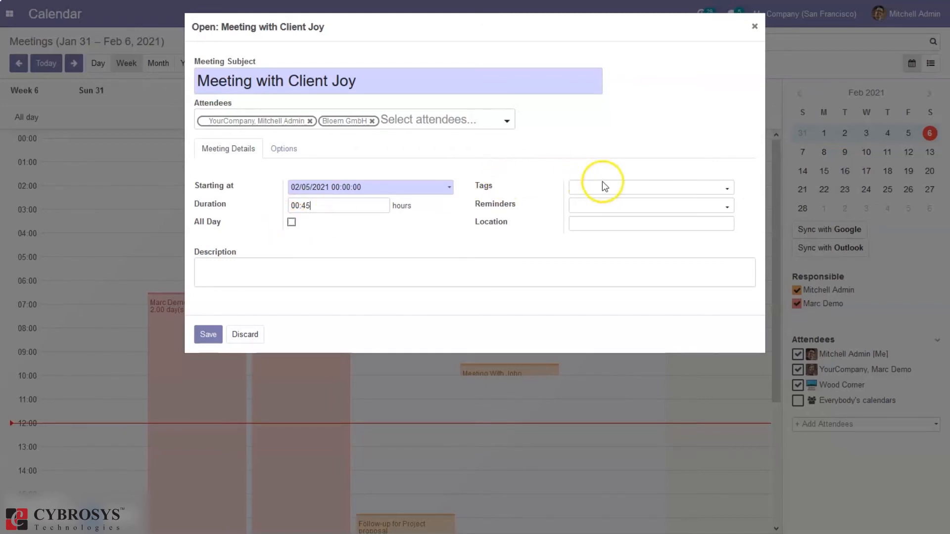
Tag the meeting as Customer Meeting and add a 'Notification - 30 Minutes' reminder.
left_click(651, 187)
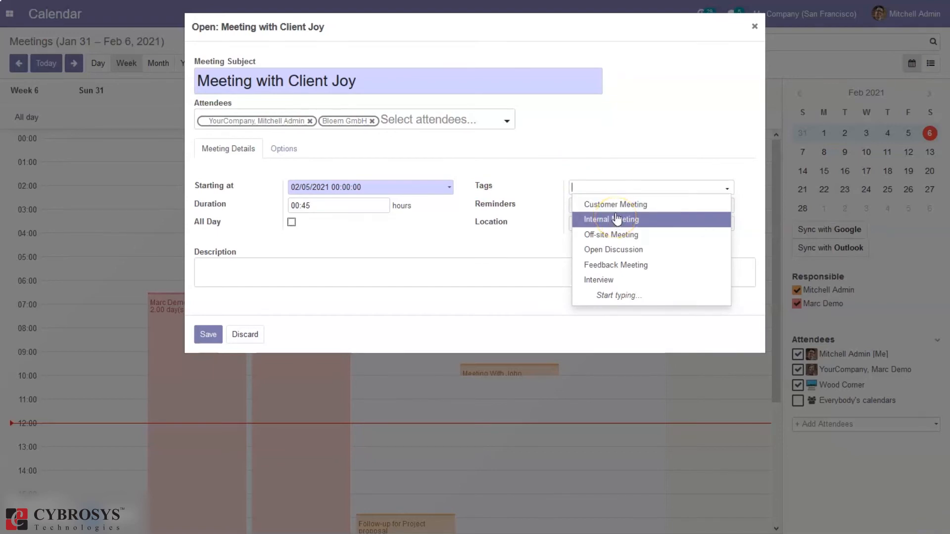
mouse_move(615, 204)
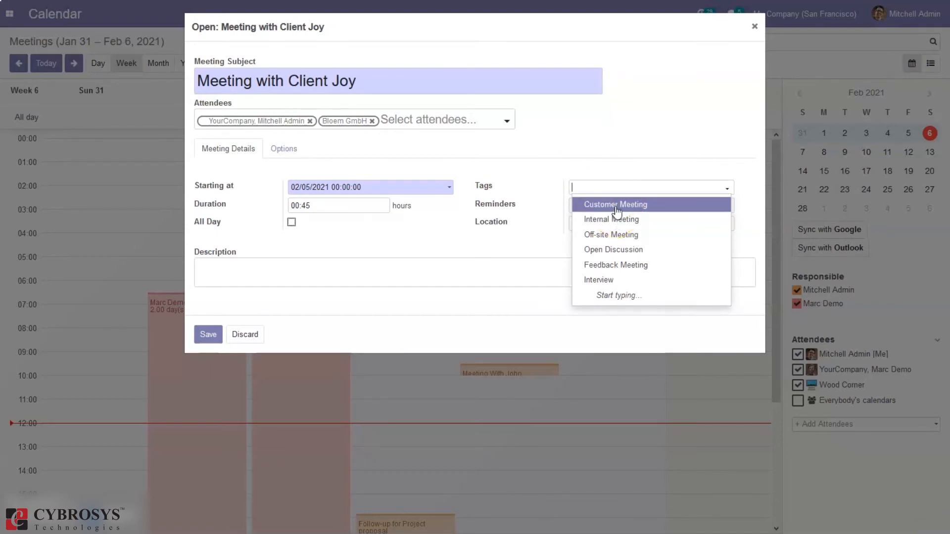
left_click(615, 204)
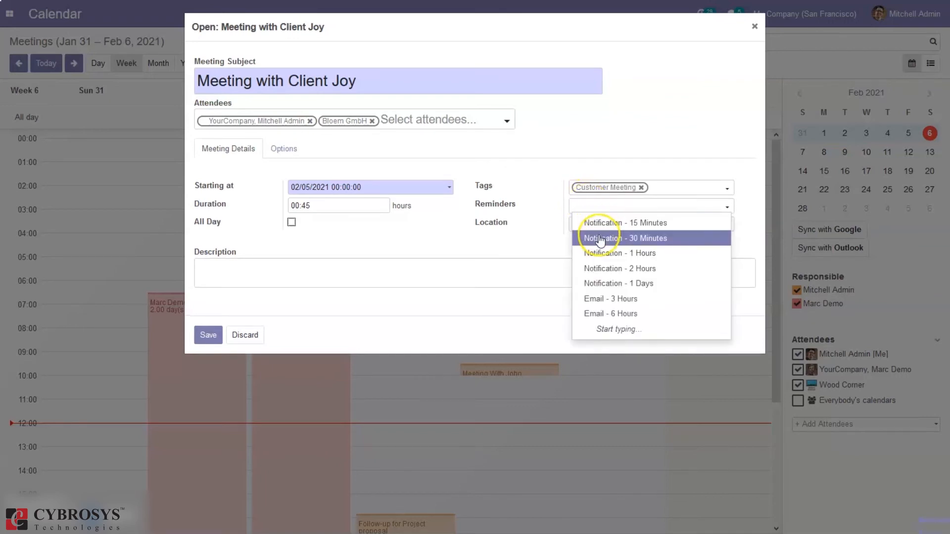
mouse_move(600, 239)
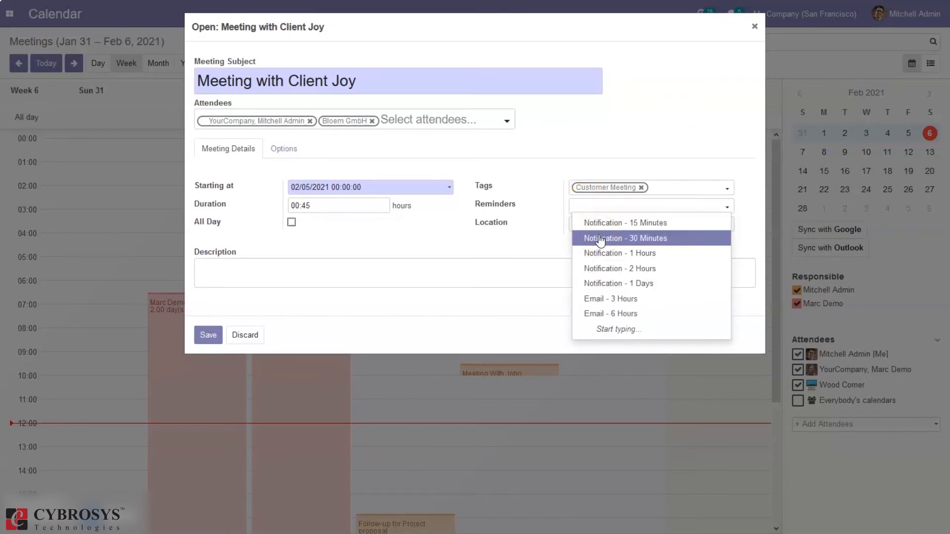
mouse_move(597, 238)
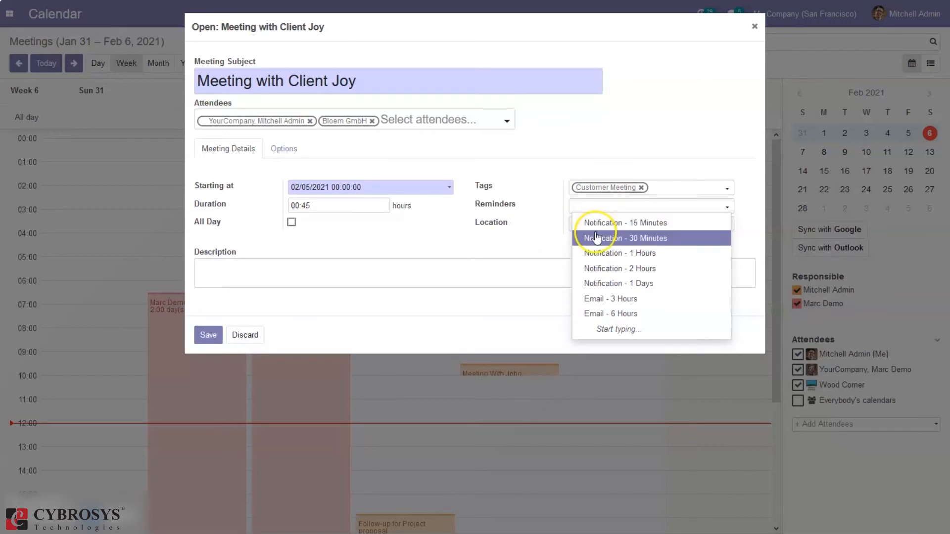
left_click(624, 237)
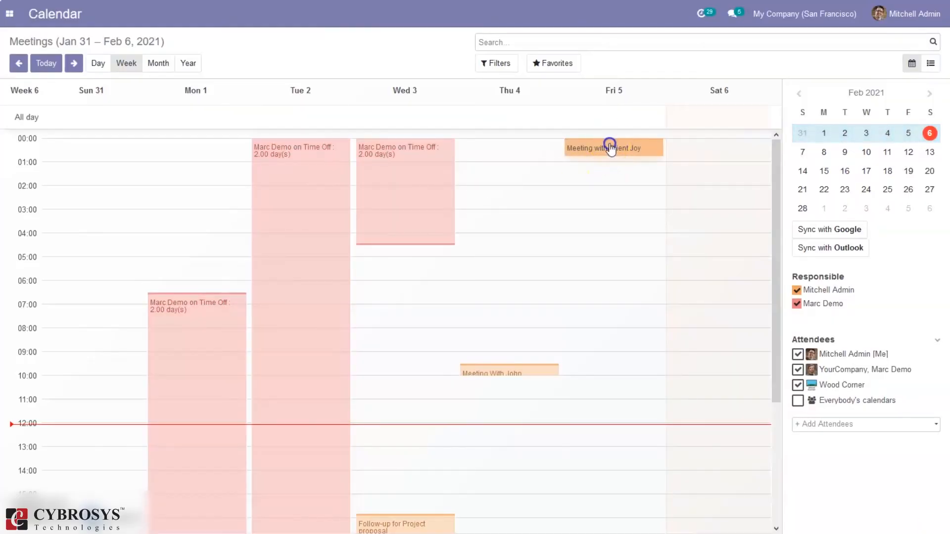
left_click(612, 148)
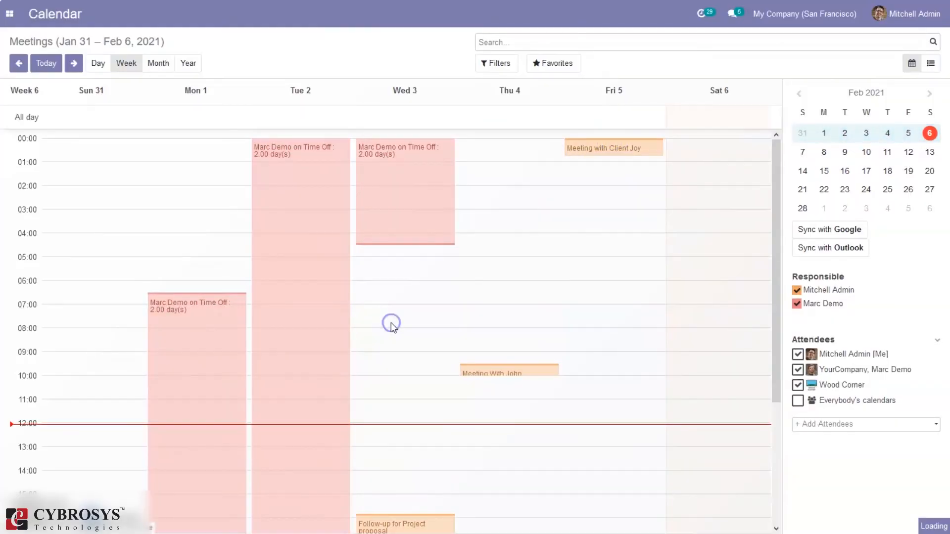
left_click(613, 148)
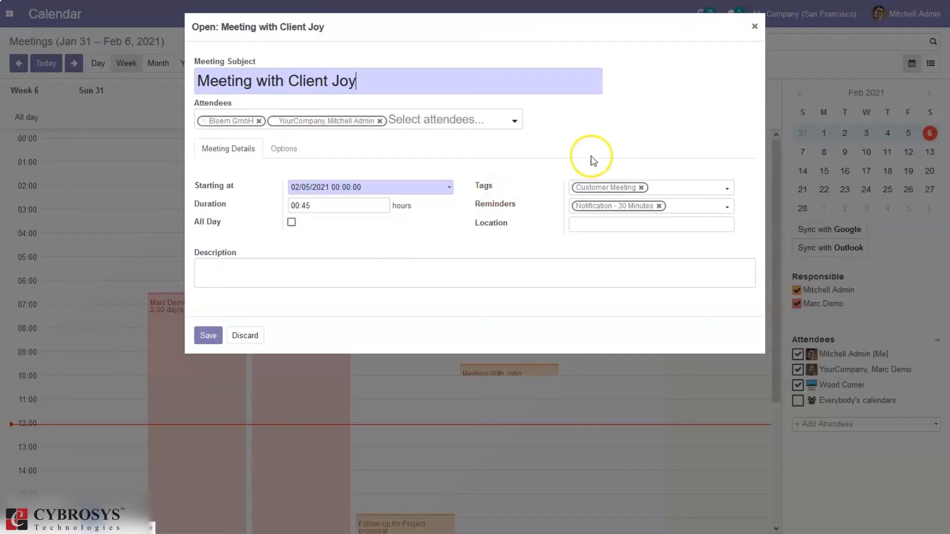
left_click(283, 148)
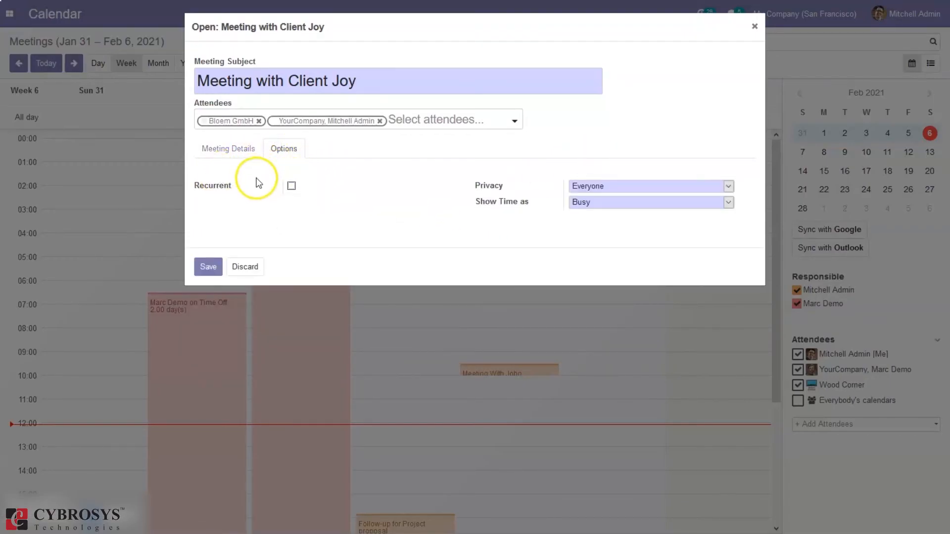
left_click(648, 186)
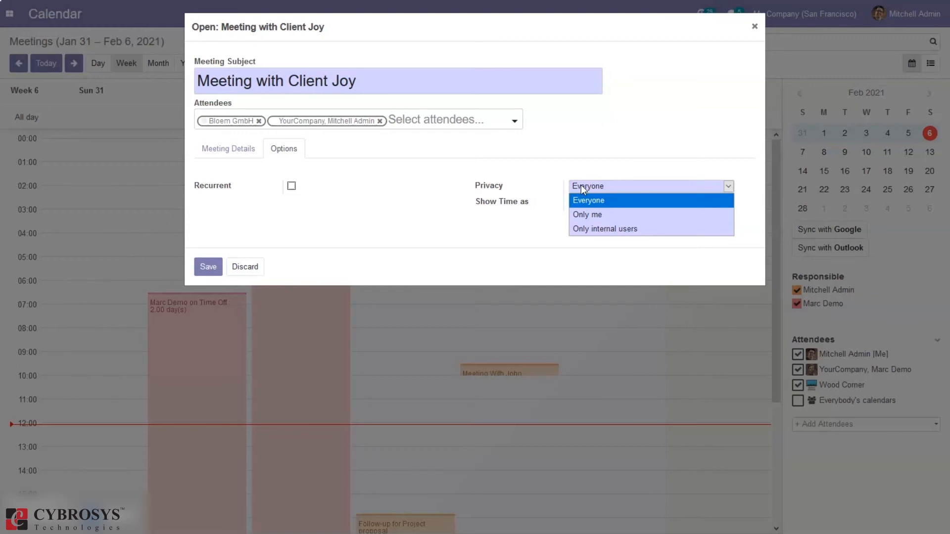
mouse_move(587, 215)
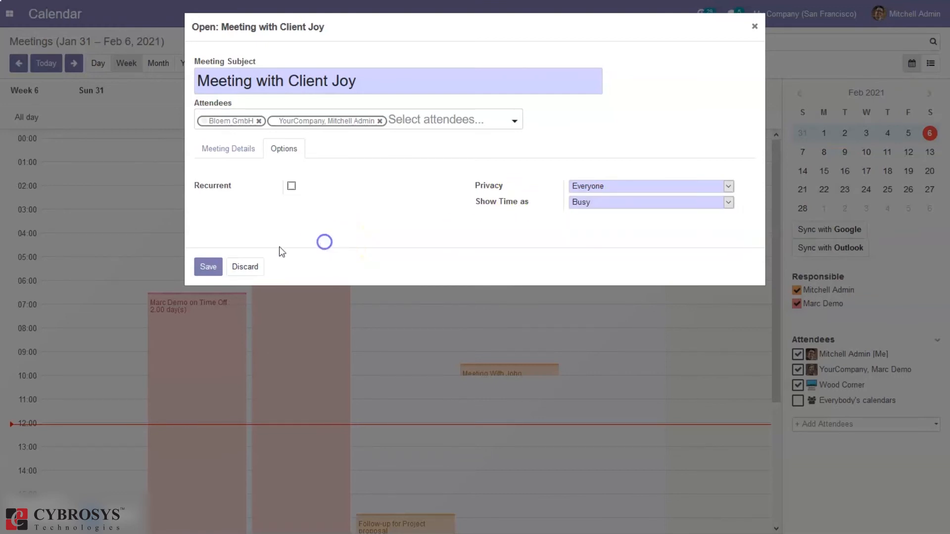
left_click(208, 267)
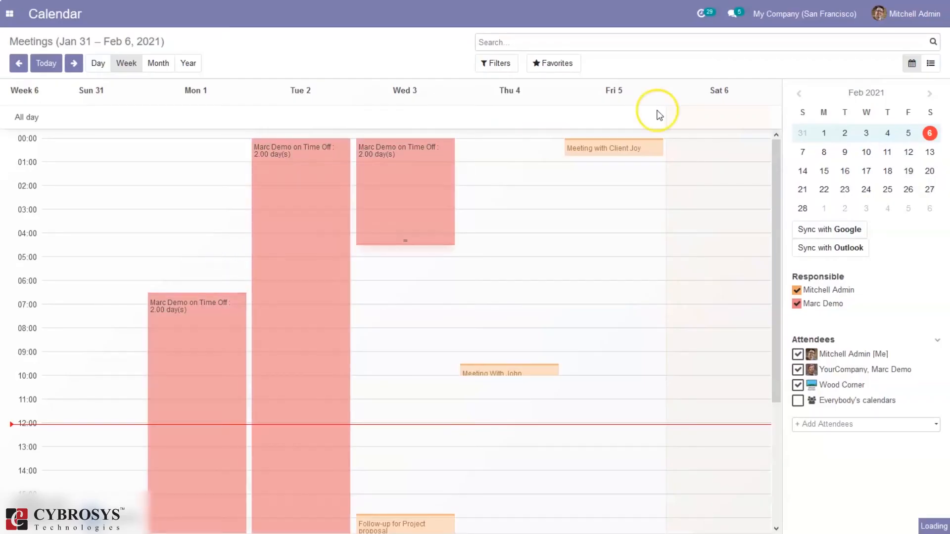
mouse_move(490, 218)
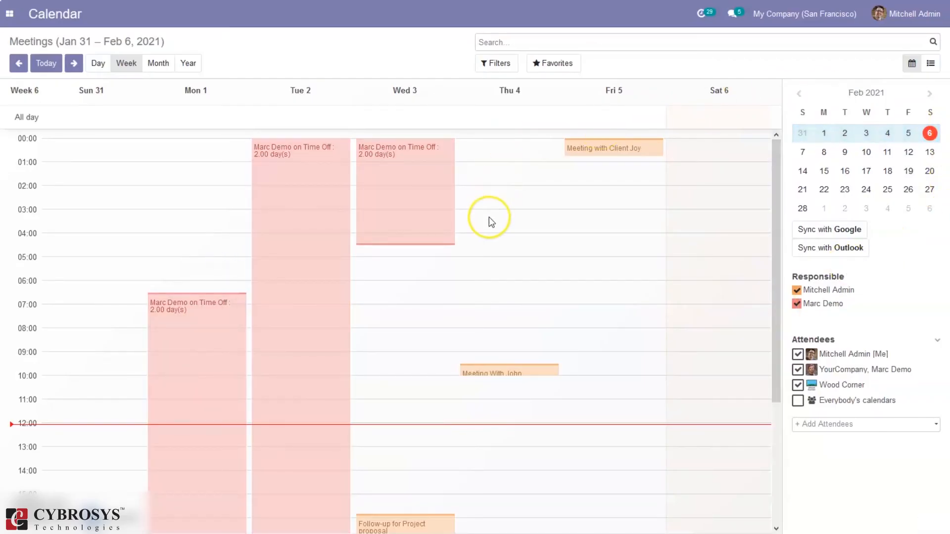
mouse_move(844, 172)
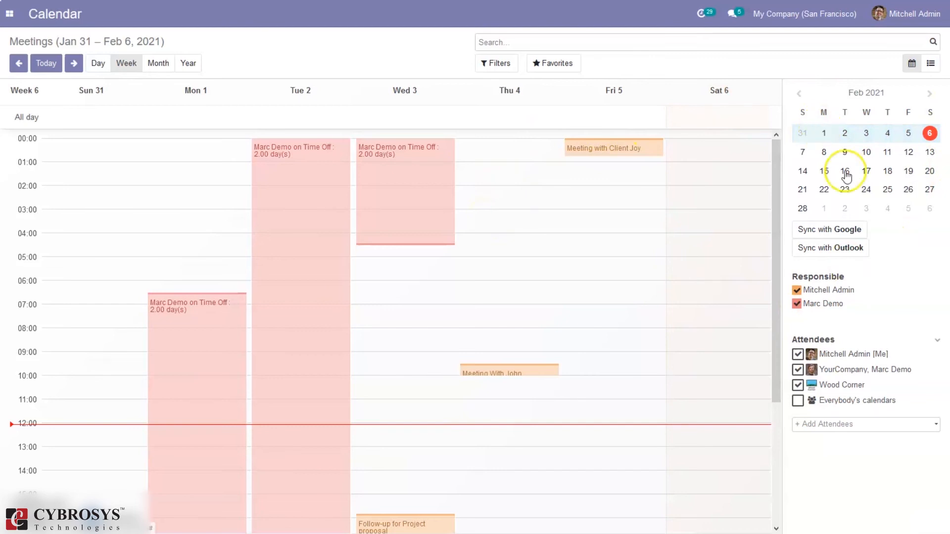
mouse_move(822, 374)
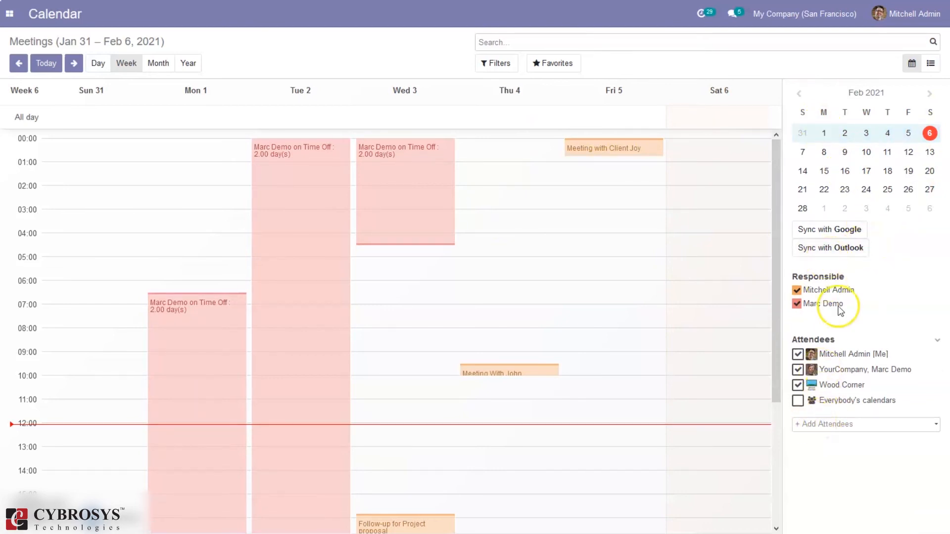
mouse_move(831, 229)
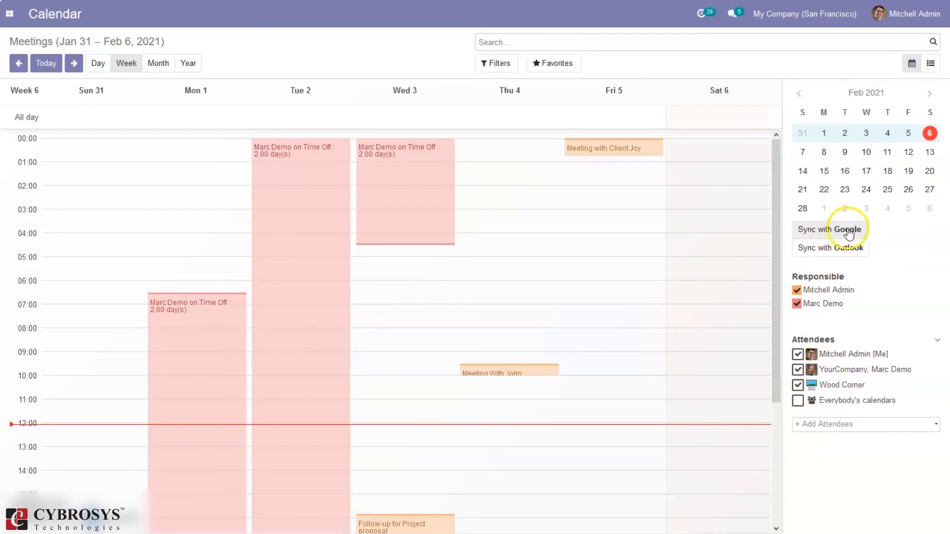
mouse_move(831, 247)
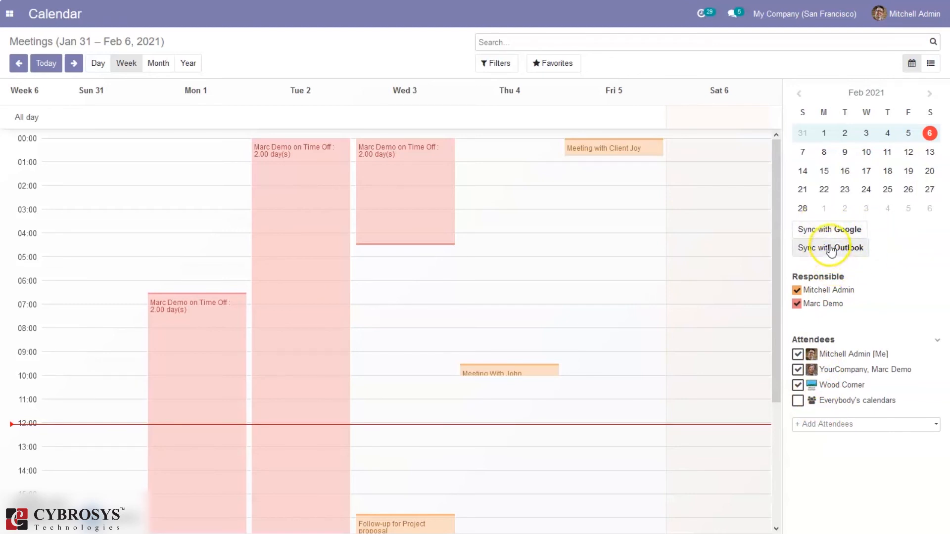
mouse_move(868, 253)
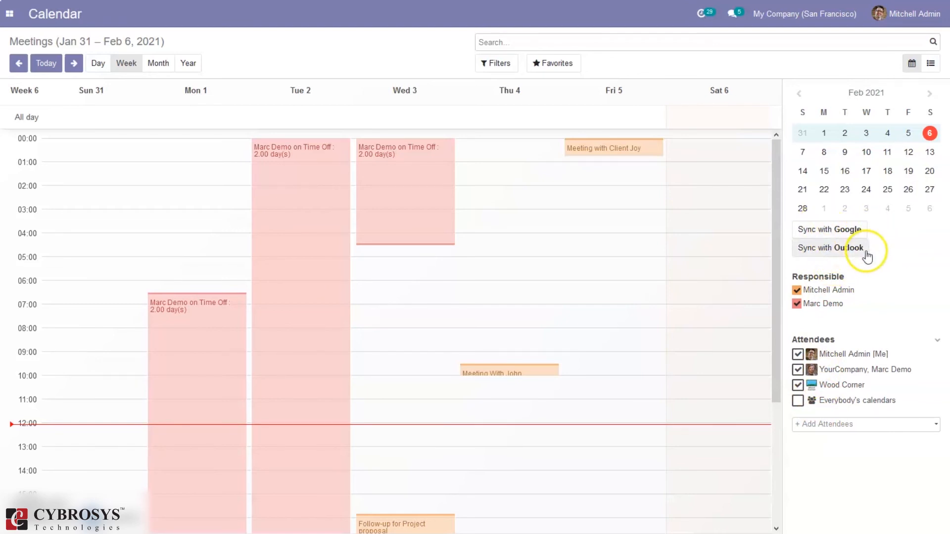
mouse_move(824, 231)
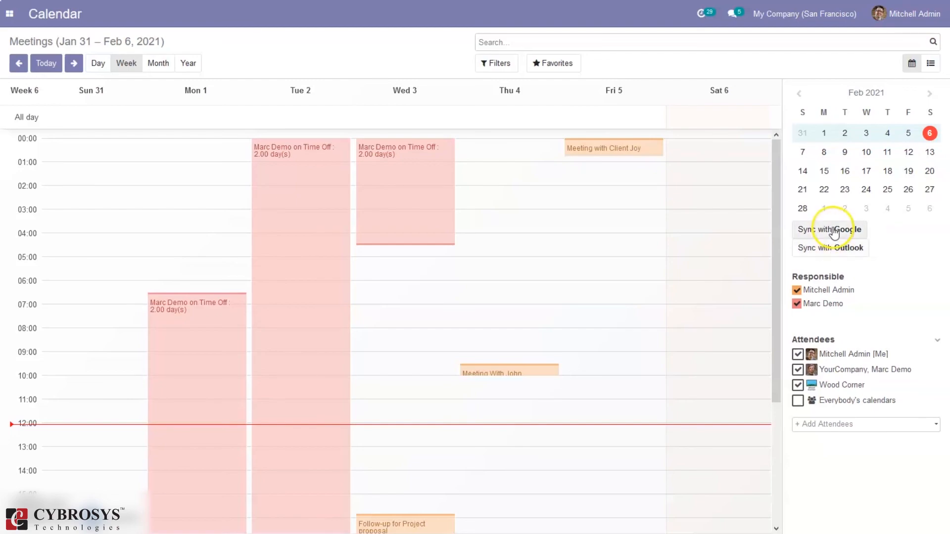
Start Sync with Google, bringing up the Google Synchronization configuration prompt.
left_click(829, 229)
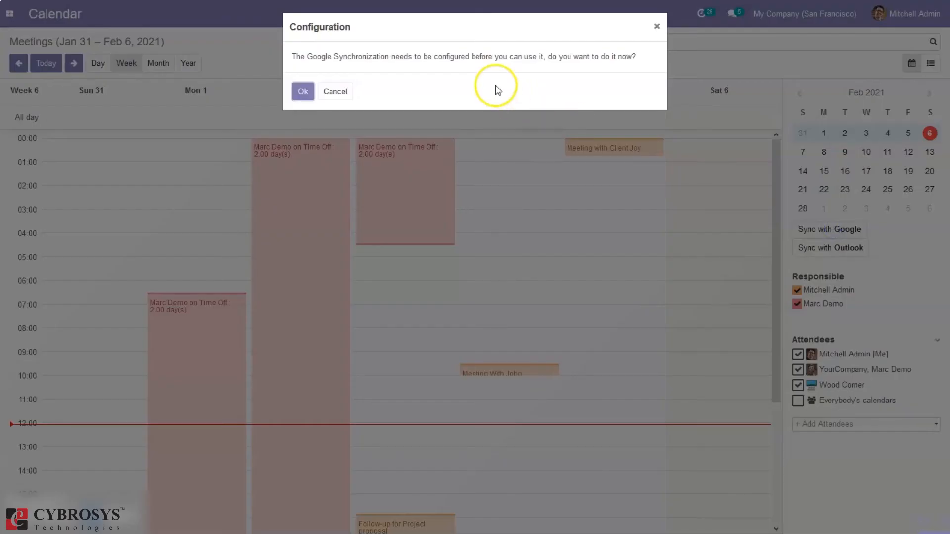
mouse_move(314, 58)
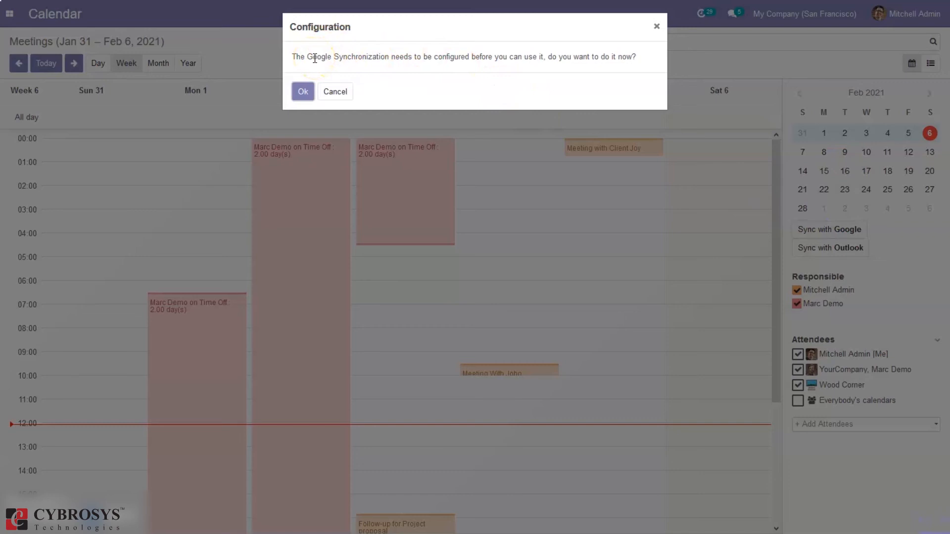
mouse_move(497, 74)
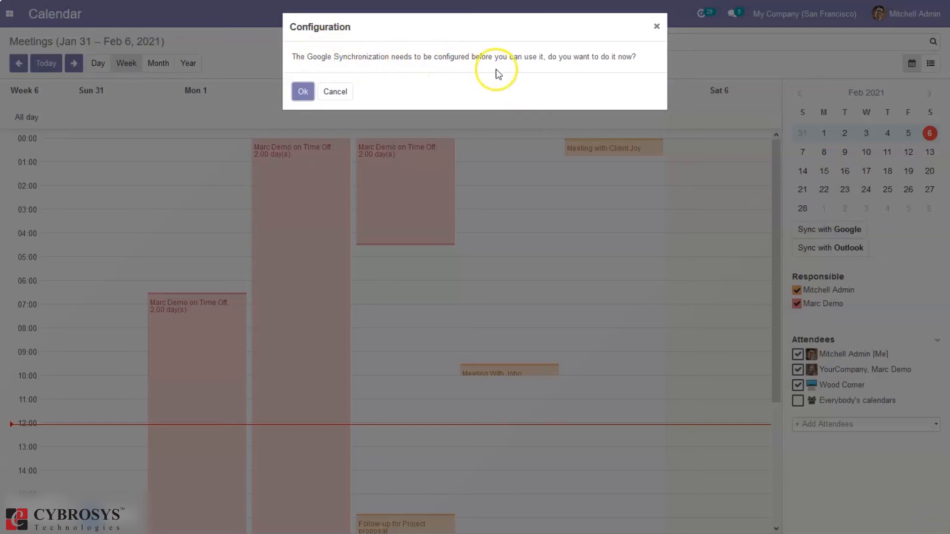
mouse_move(498, 72)
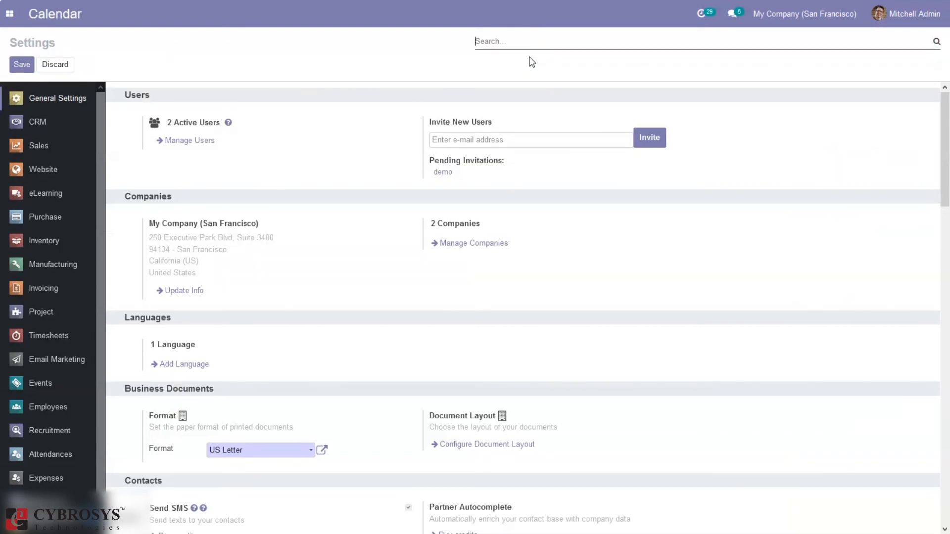
type("syn")
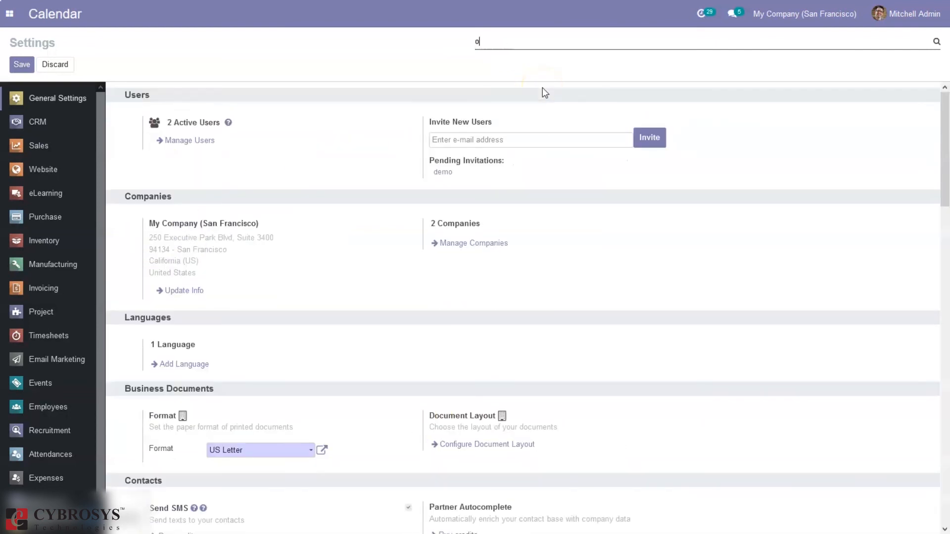
type("utl")
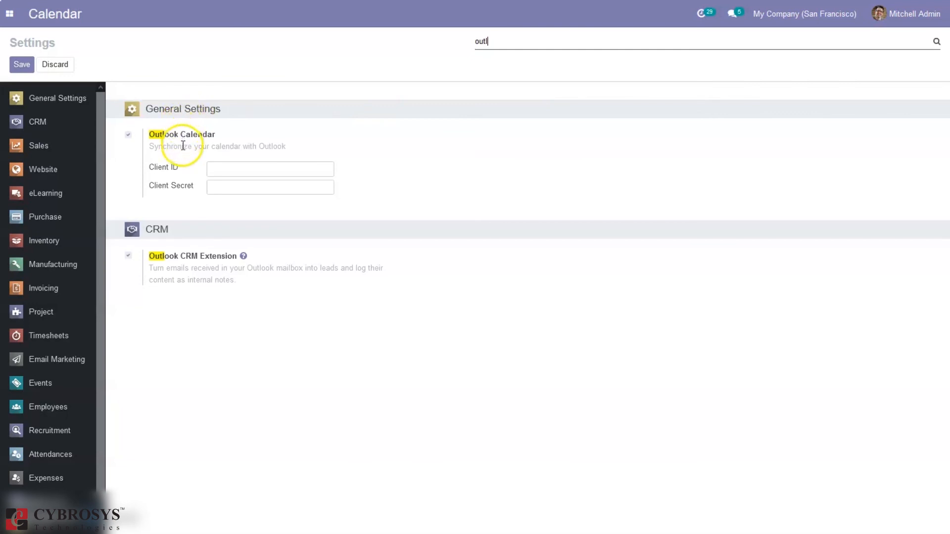
mouse_move(190, 185)
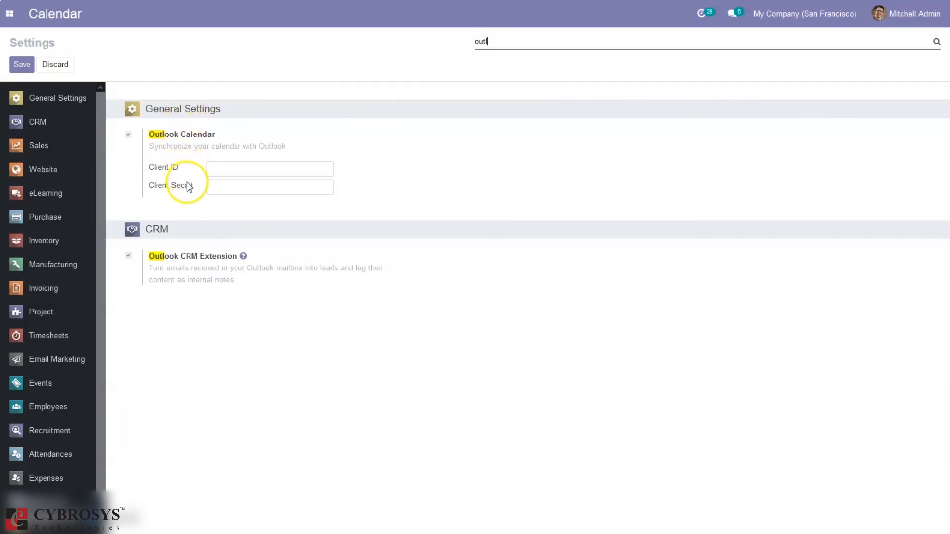
mouse_move(249, 125)
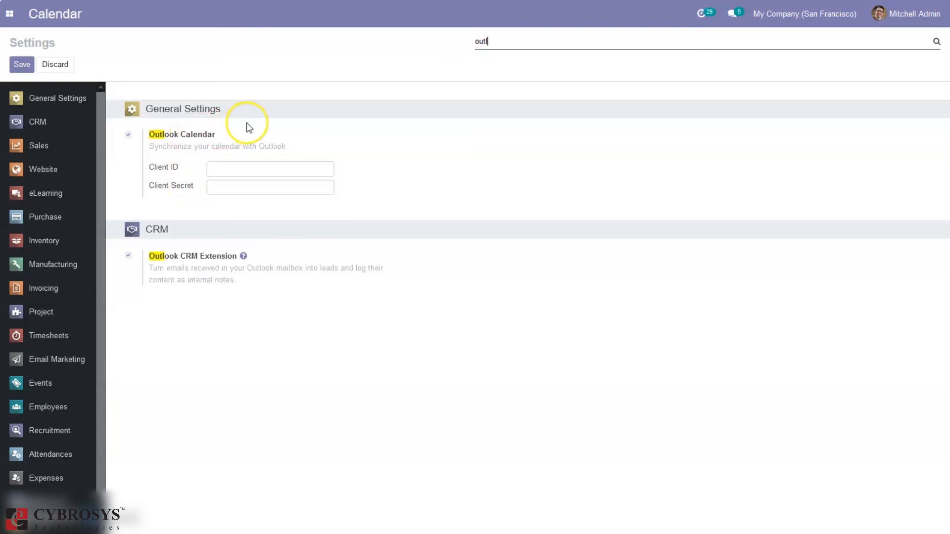
mouse_move(450, 85)
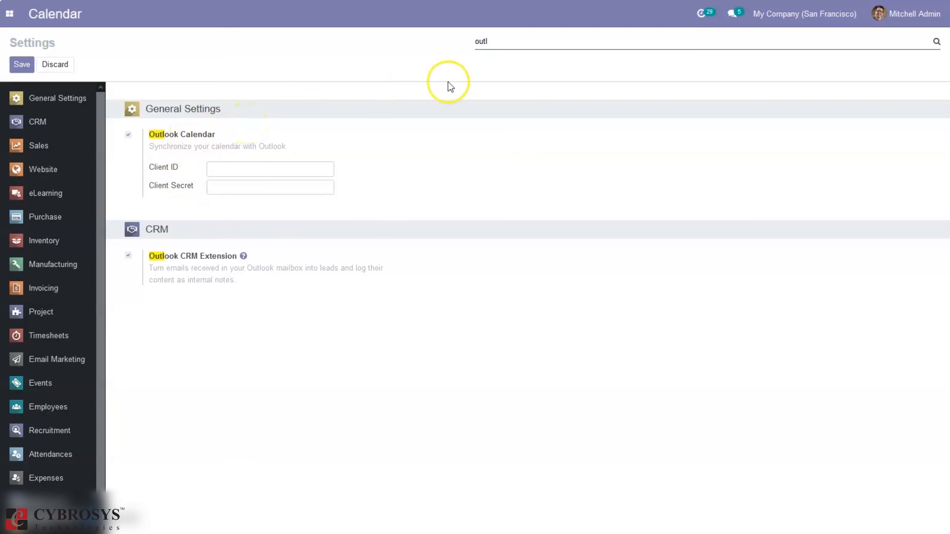
mouse_move(491, 64)
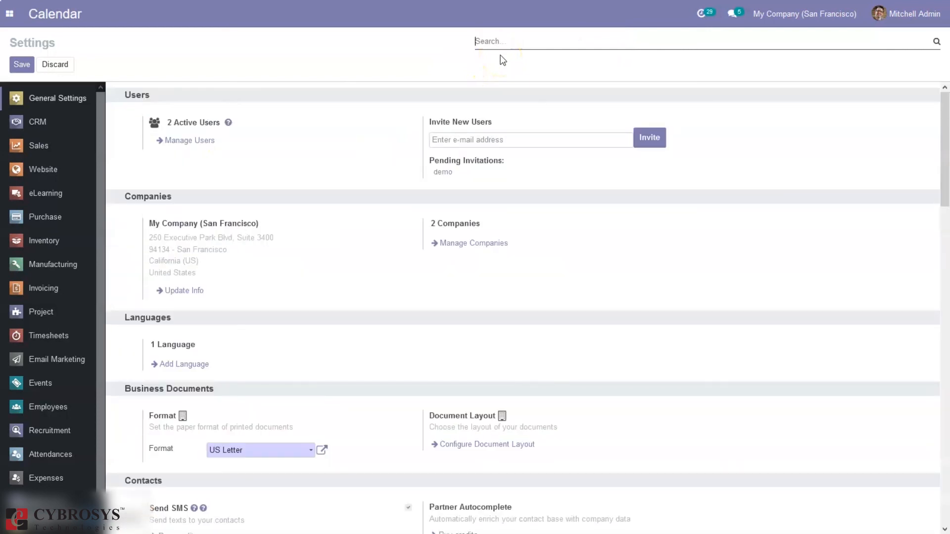
Scroll the General Settings page to the Integrations section with Google and Outlook Calendar credentials.
scroll("down", 3)
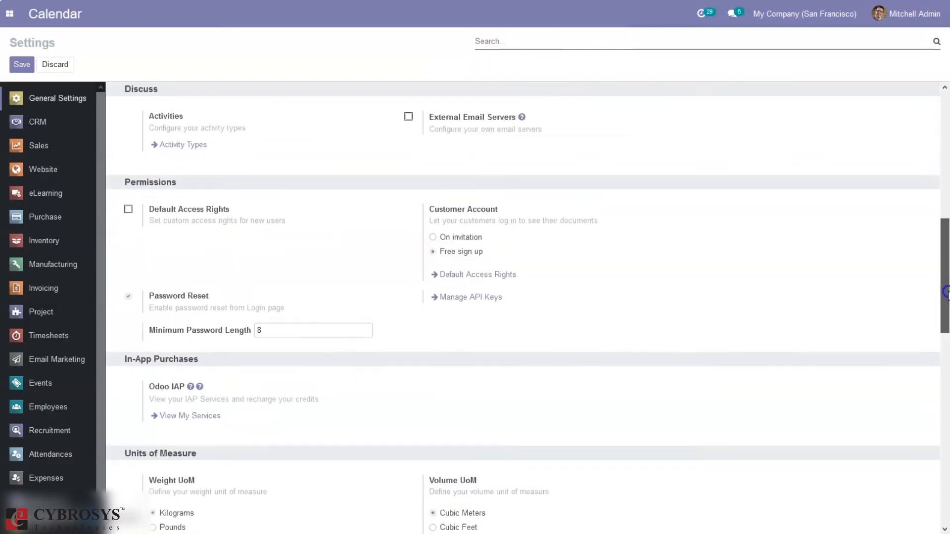
scroll("down", 3)
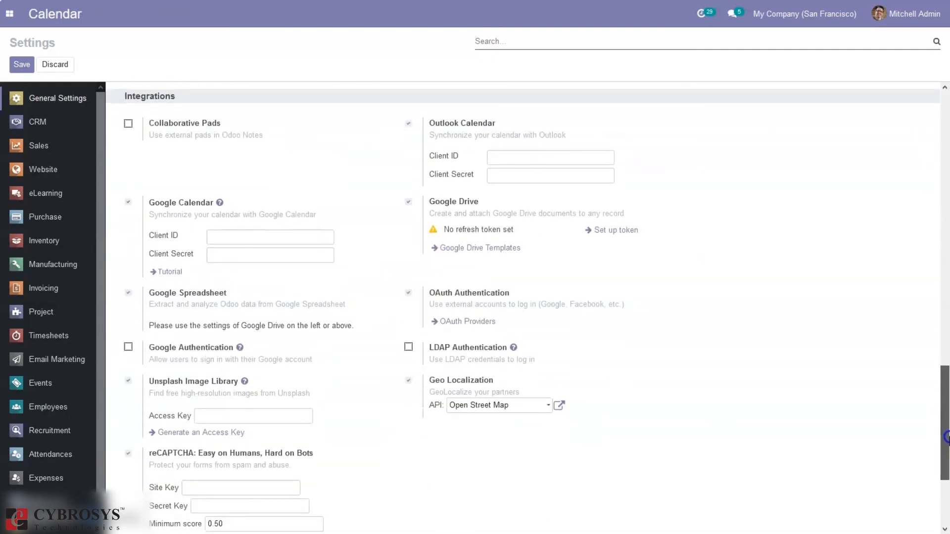
scroll("up", 3)
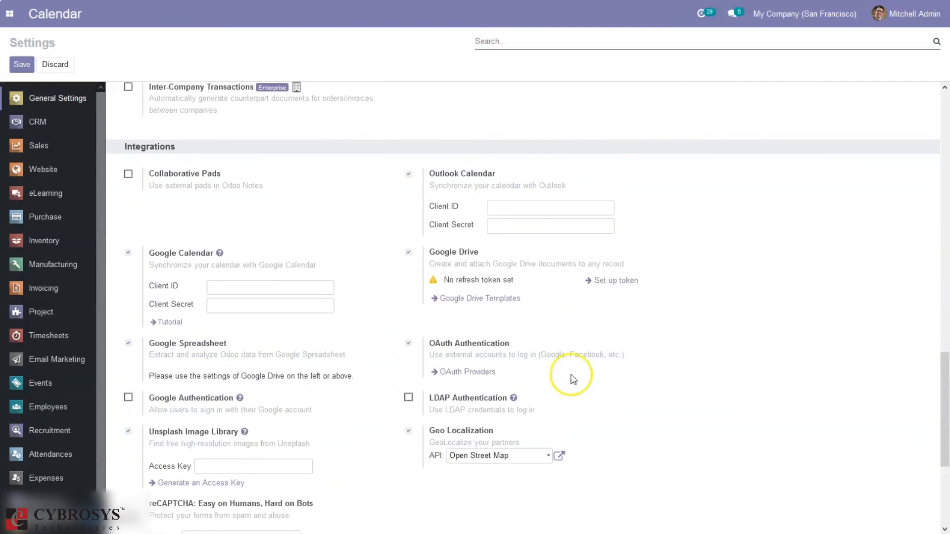